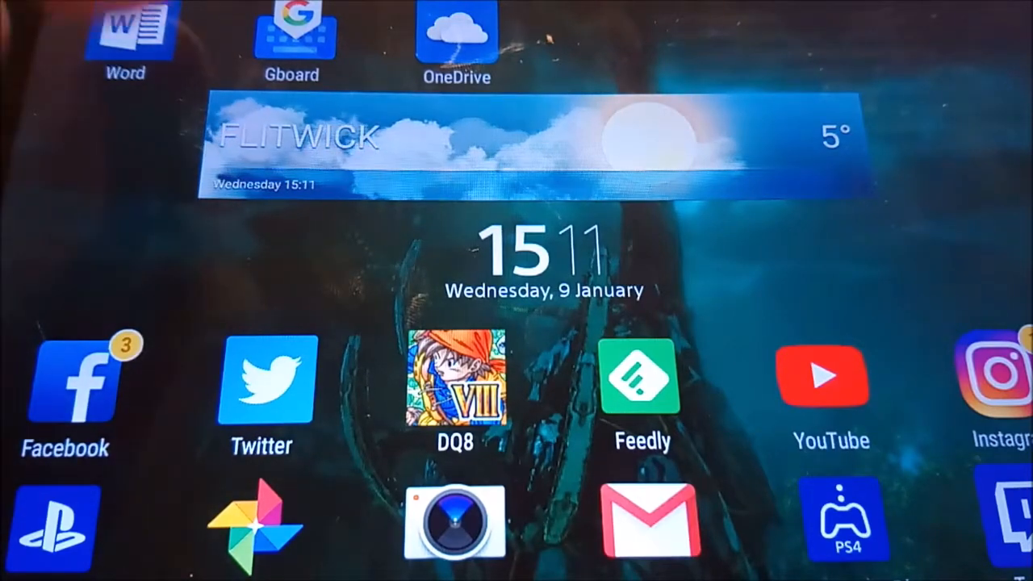
# - Launch Word on the tablet and start a new blank document
pyautogui.click(126, 35)
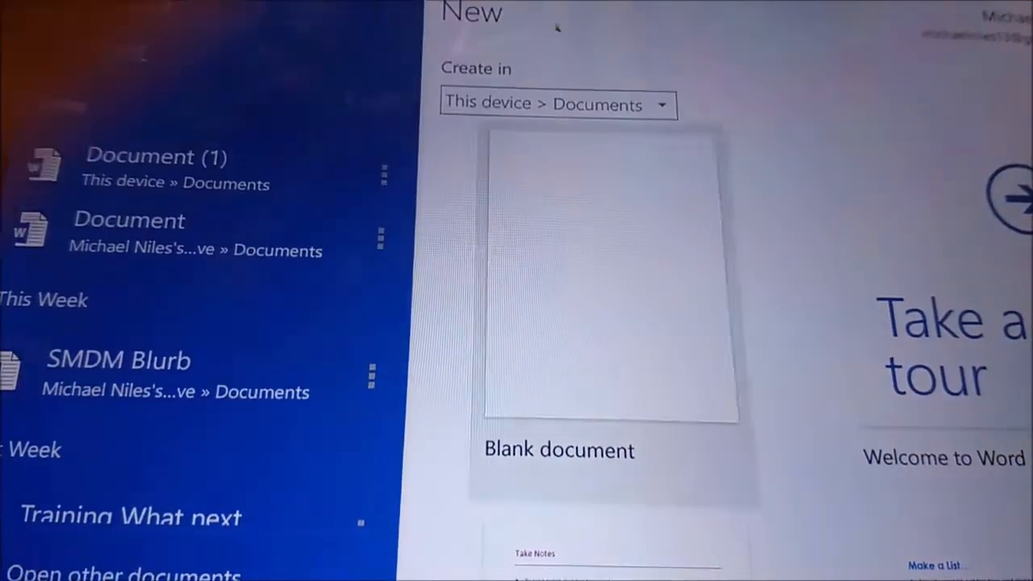
pyautogui.click(610, 277)
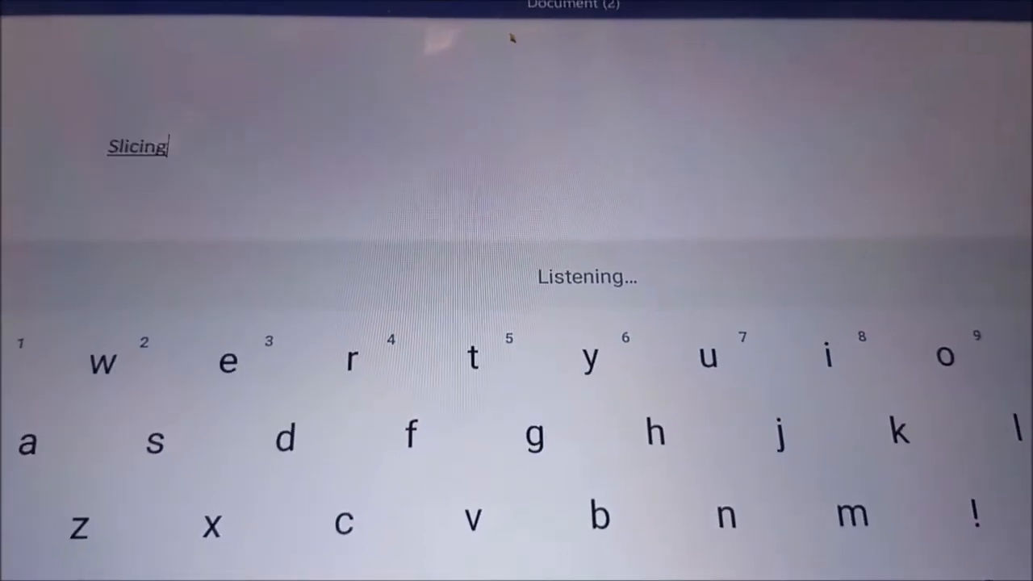
# - Dictate the opening lines on converting speech into text in a Word document that auto-saves for laptop editing
pyautogui.write('and it is asking me to speak so')
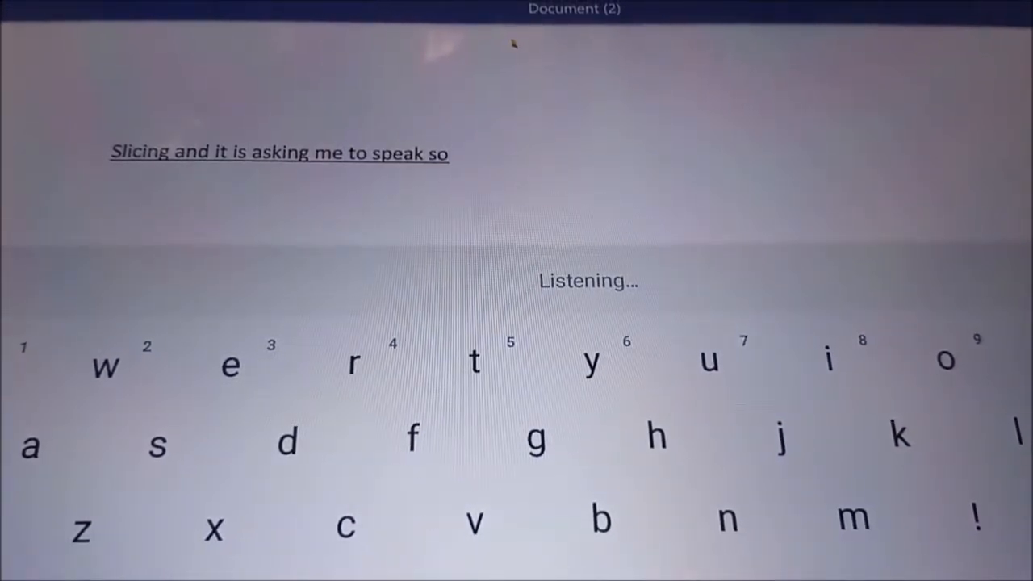
pyautogui.write("what this is now doing it's")
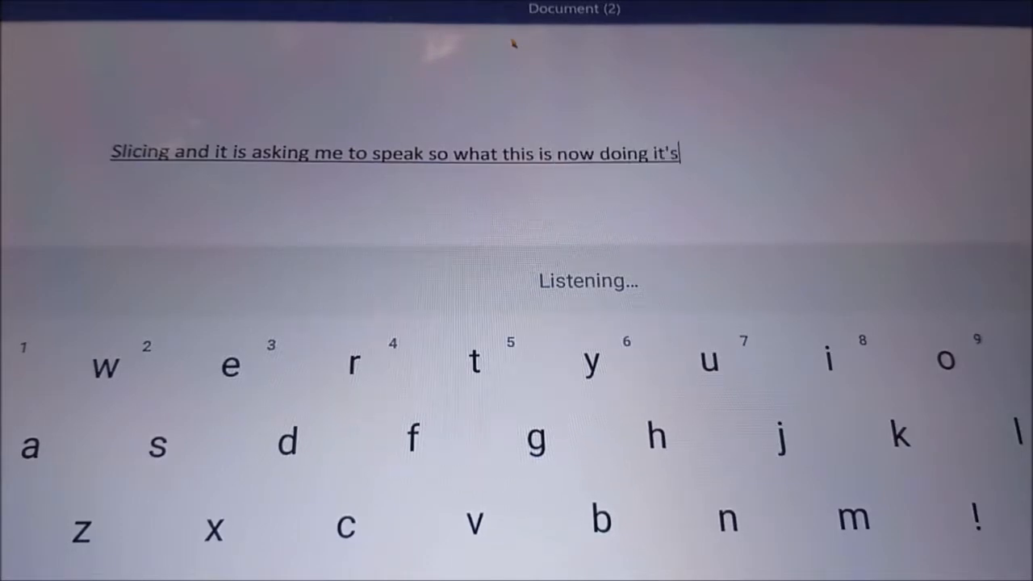
pyautogui.write("converting what I'm saying")
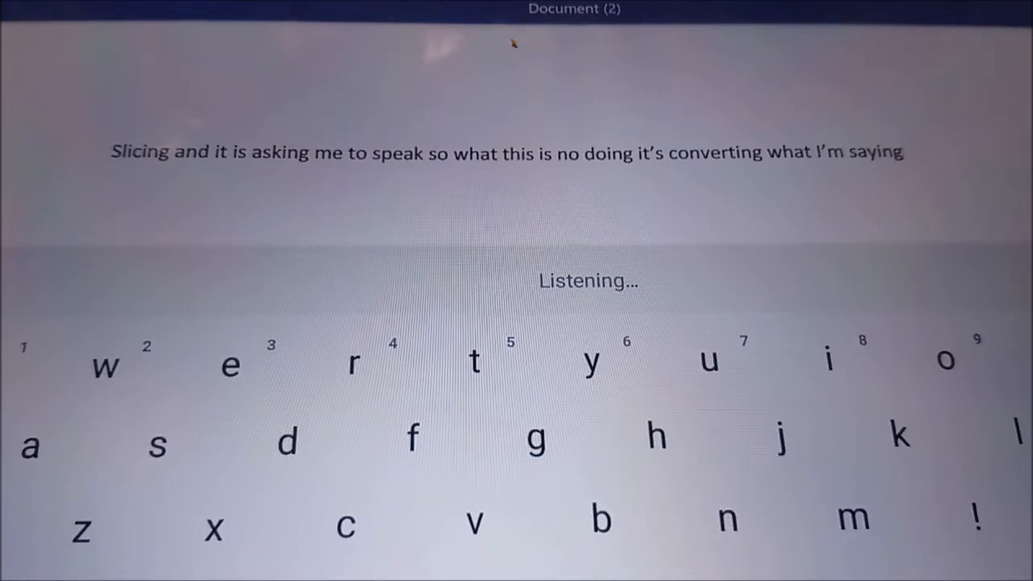
pyautogui.write("intertext it's not perfect but")
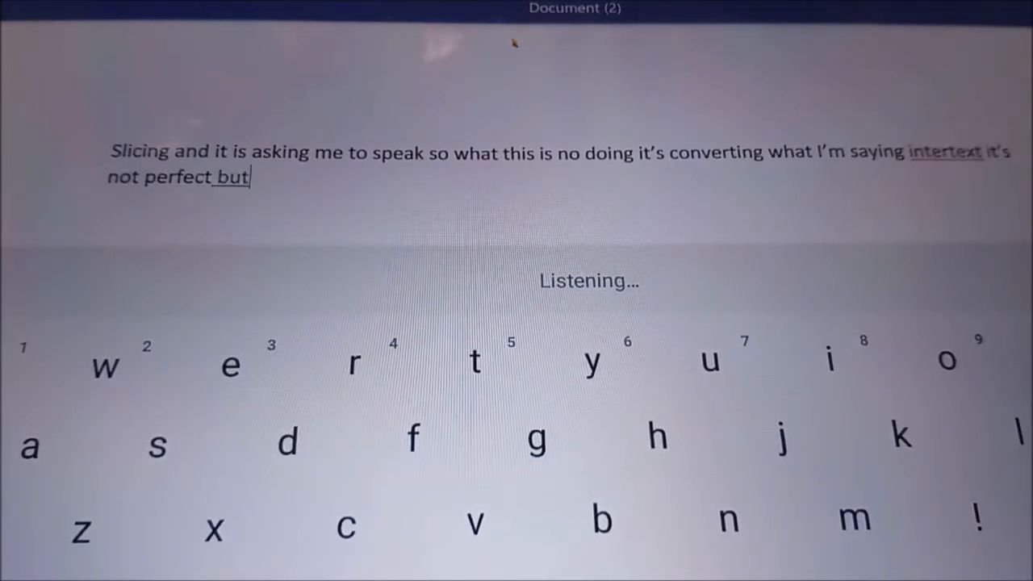
pyautogui.write("if you're recording it on to a")
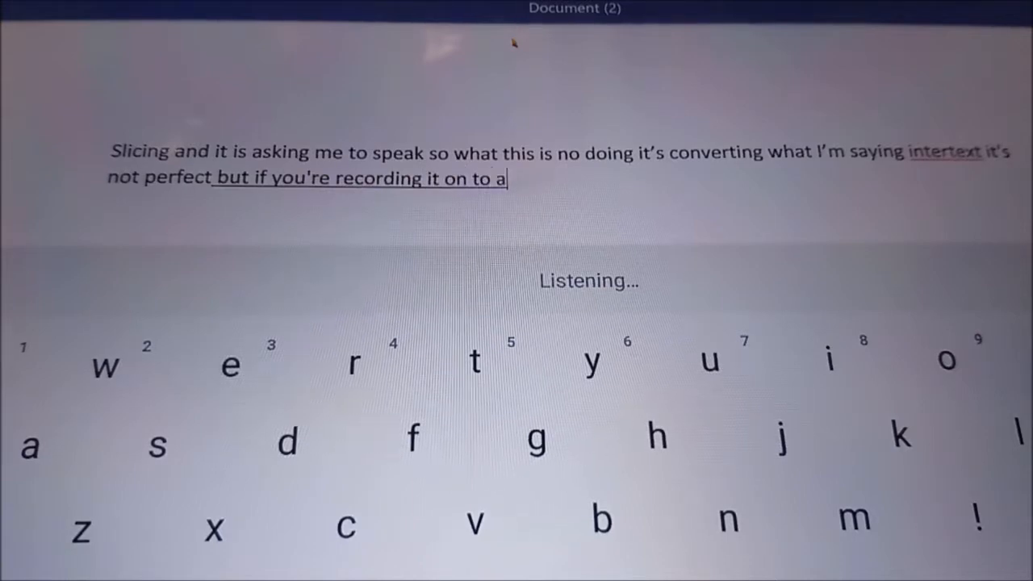
pyautogui.write('word document that will')
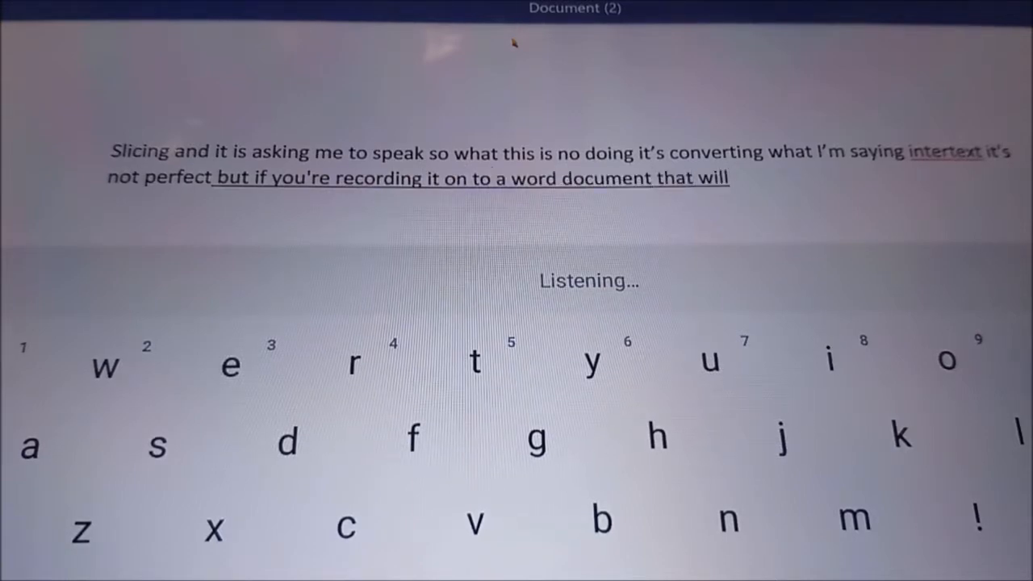
pyautogui.write('automatically save to onedrive and')
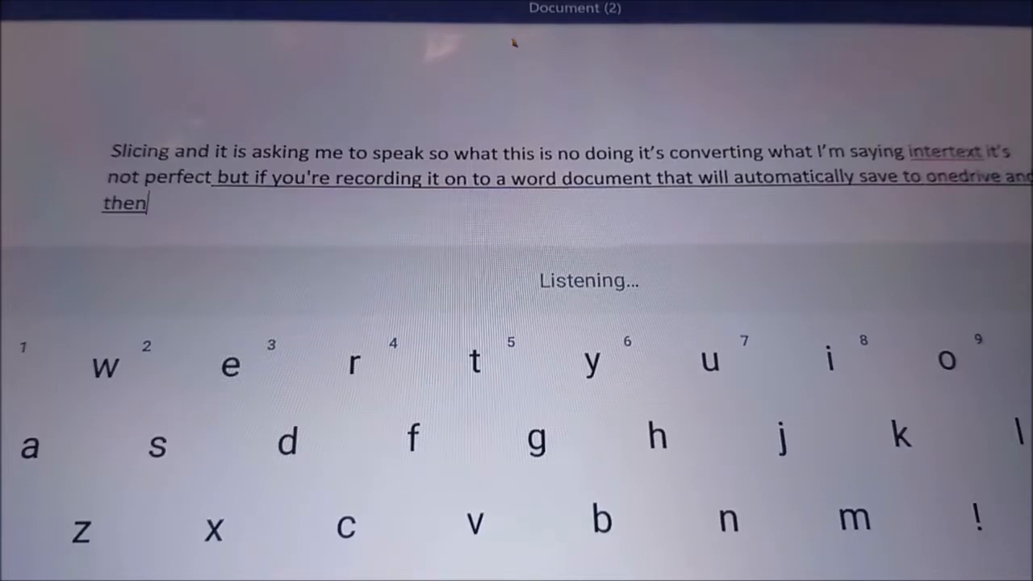
pyautogui.write('you can open it up on your laptop and')
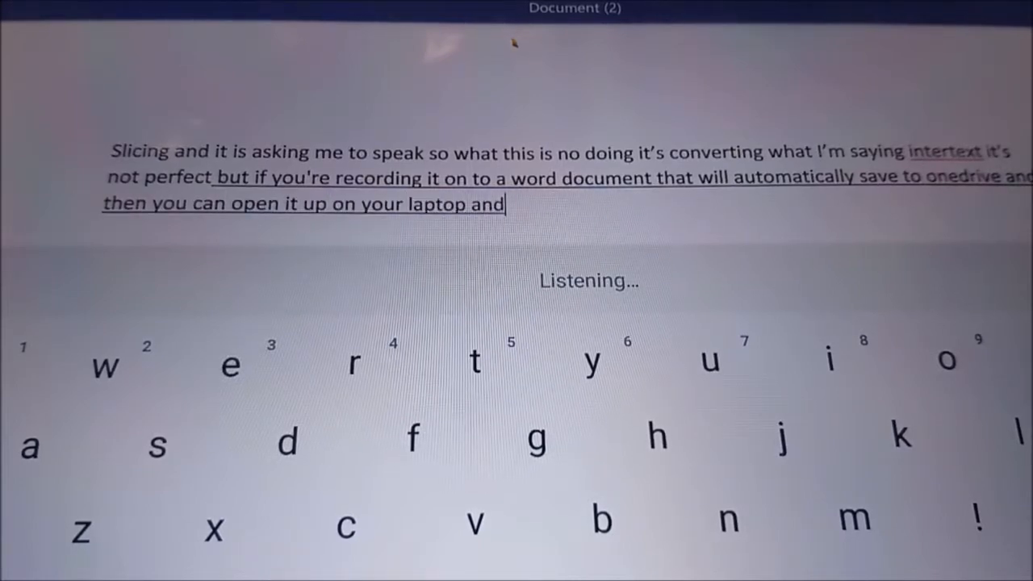
pyautogui.write('you can do any editing that is necessary to make it actually')
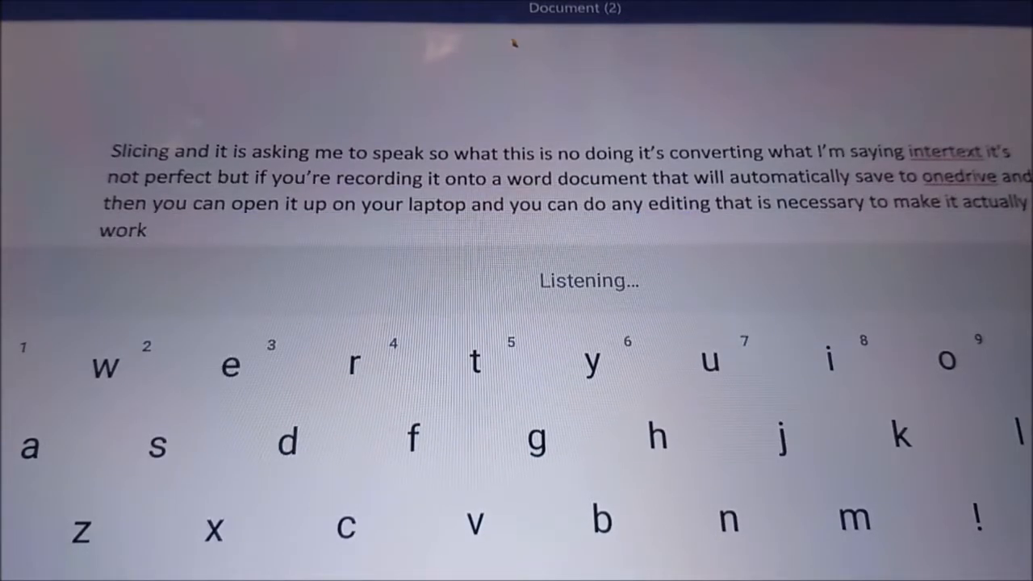
pyautogui.write("this one tonight he's really useful")
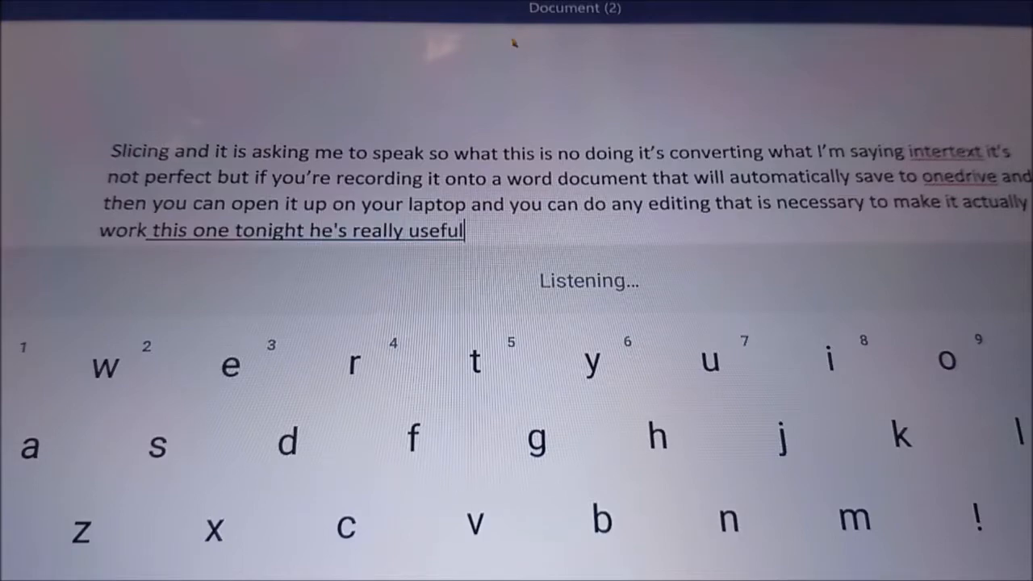
pyautogui.write('particularly for me')
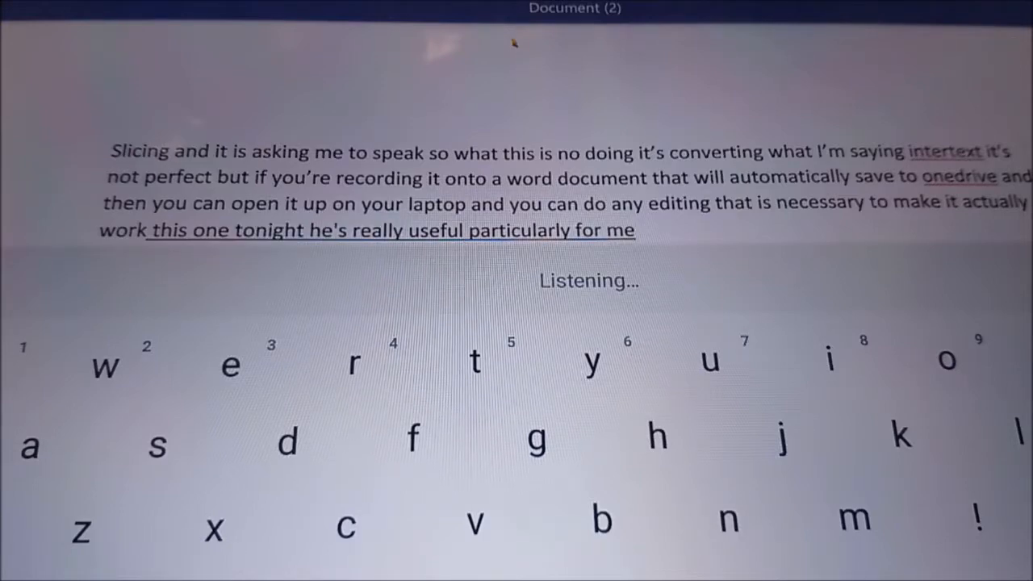
# - Dictate the rest about drafting a blog by talking into the phone versus 60 words a minute typing
pyautogui.write("I'm a talker not a typo")
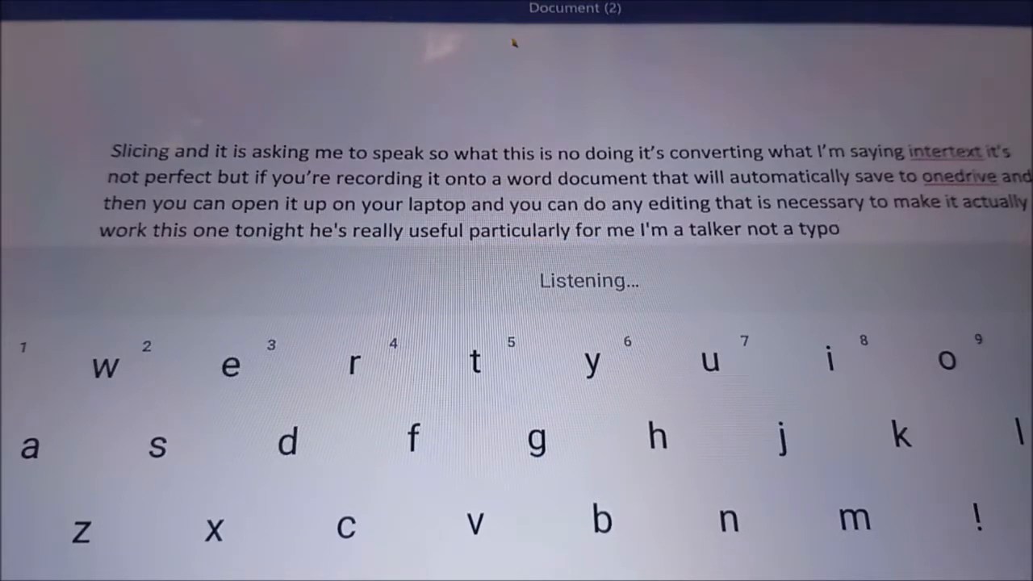
pyautogui.write('so for me to be able to just walk around')
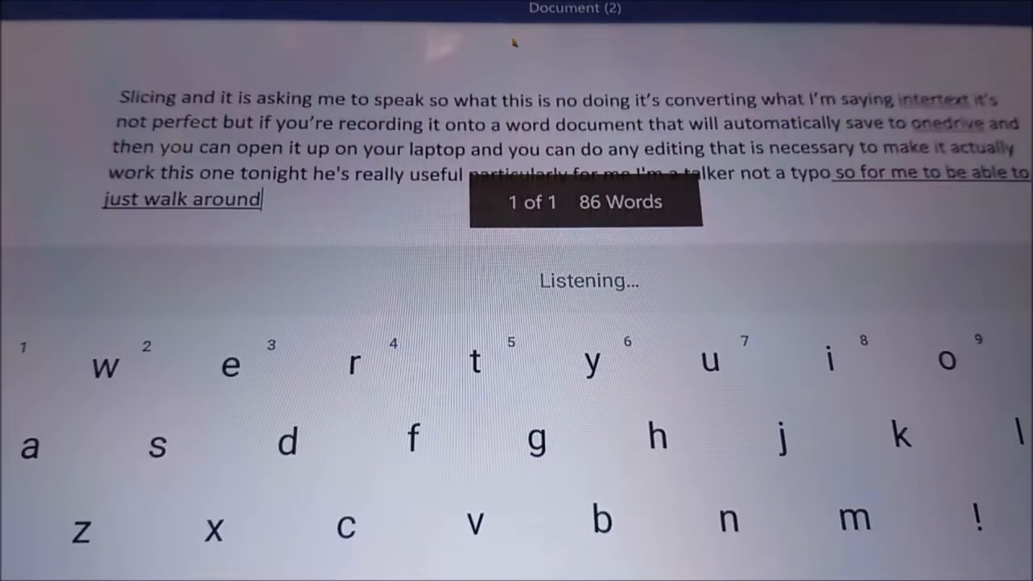
pyautogui.write('the house nice and')
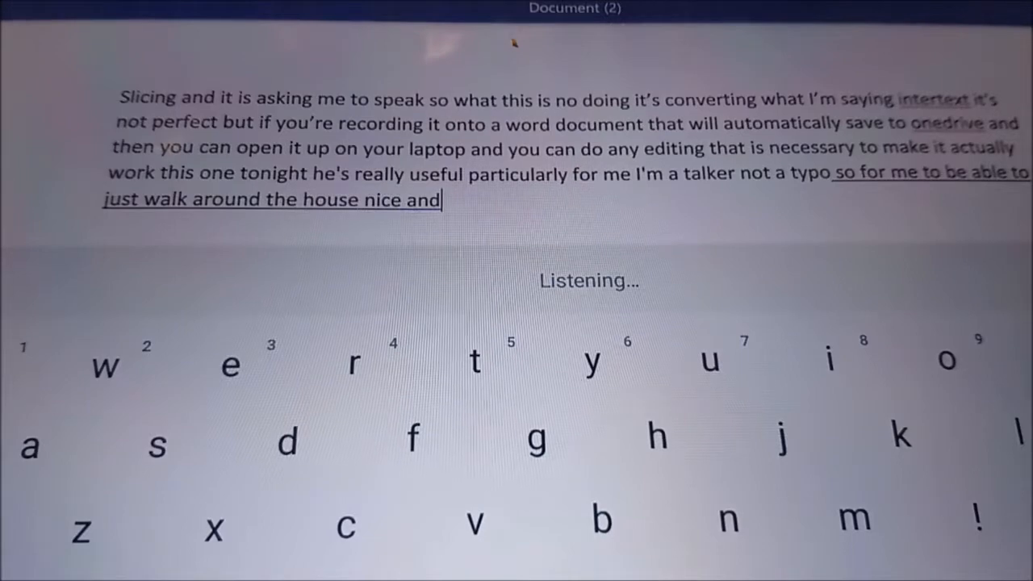
pyautogui.write('relaxed just talking into my')
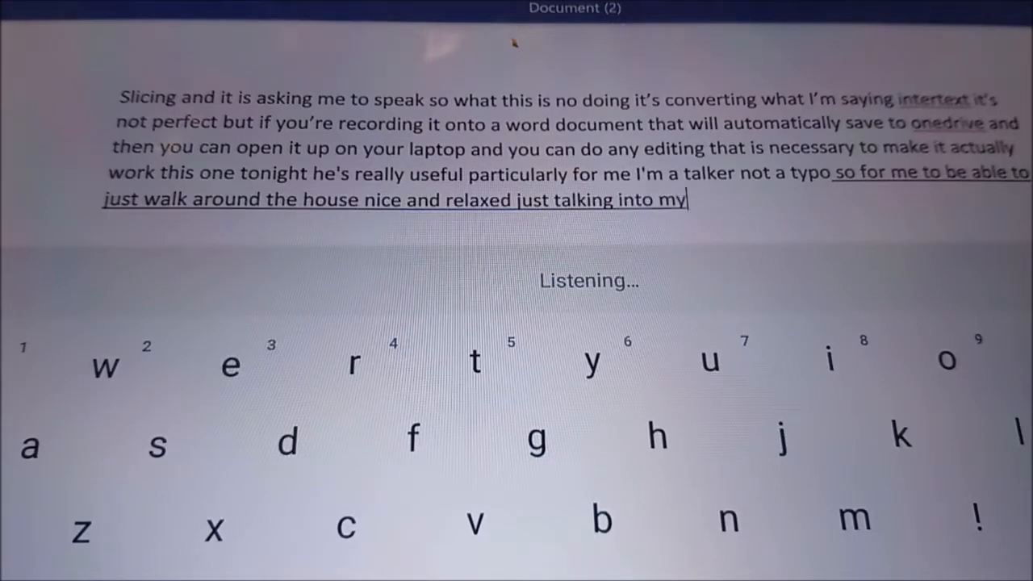
pyautogui.write('mobile phone to get the first')
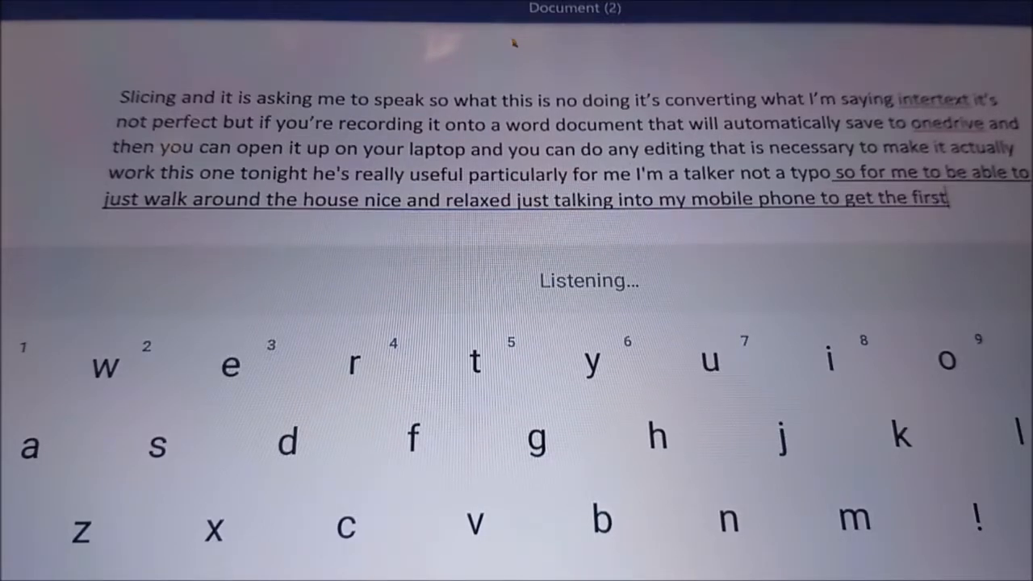
pyautogui.write('draught of the bloke ready')
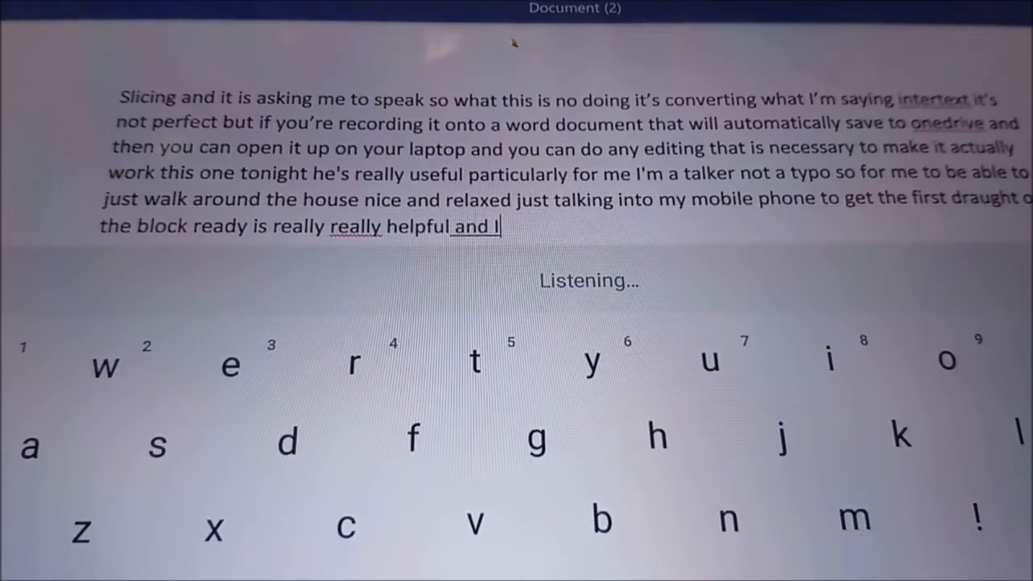
pyautogui.write("would suggest having a go at this particularly if you're not")
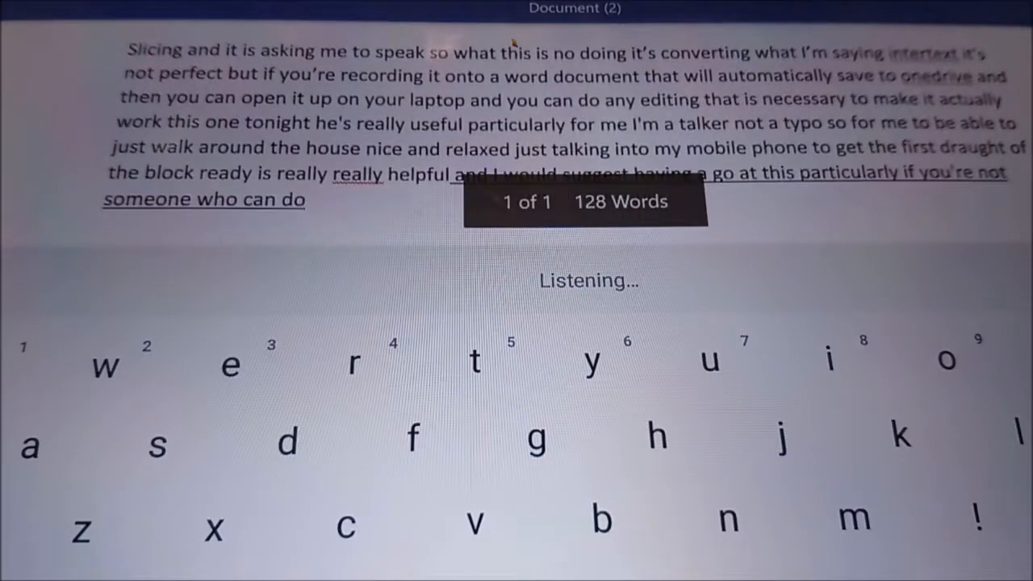
pyautogui.write('60 words a minute on a keyboard')
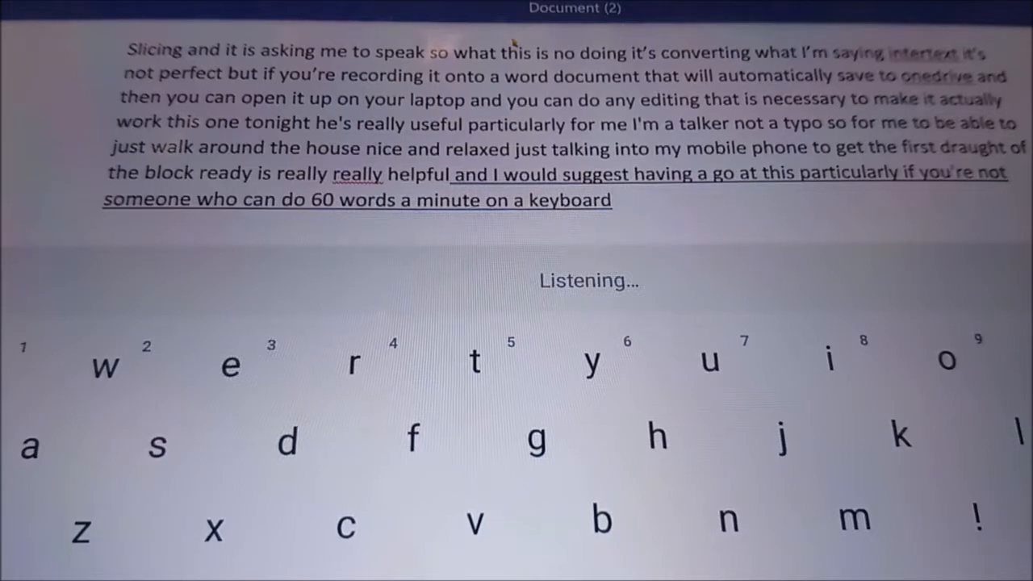
pyautogui.write("and who's")
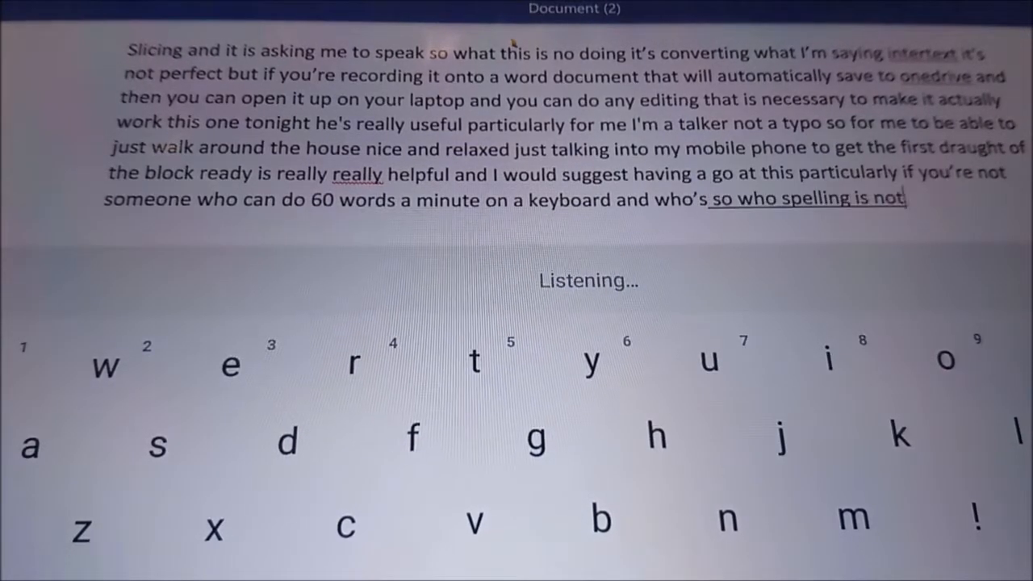
pyautogui.write('the best it will pick up and smell')
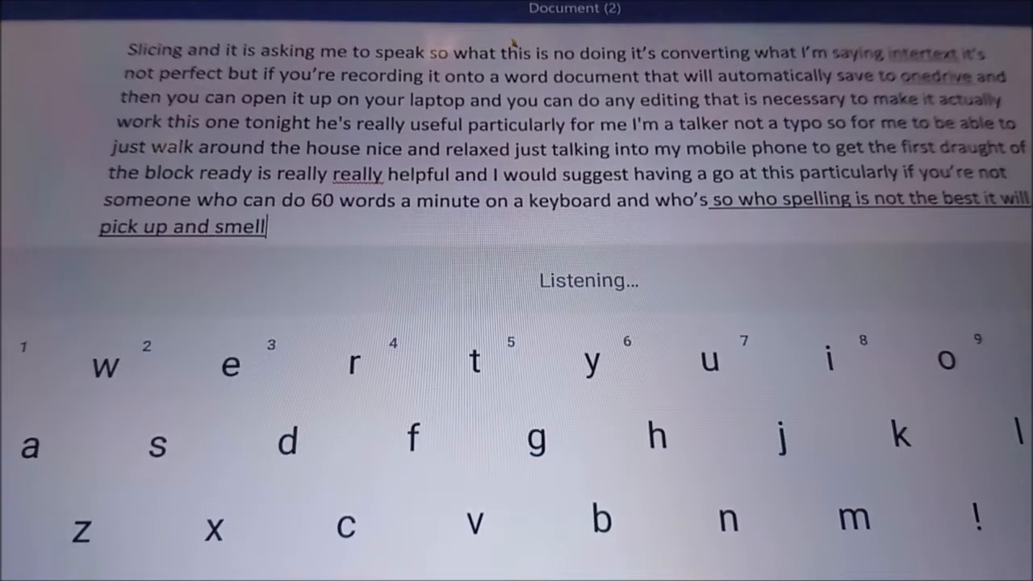
pyautogui.write("things correctly for me it's great")
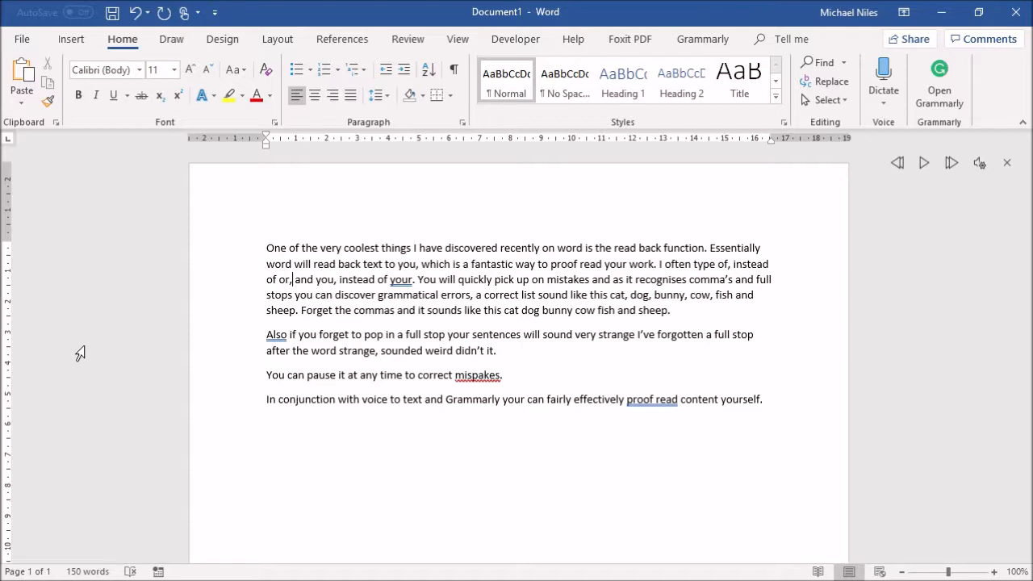
pyautogui.moveTo(222, 45)
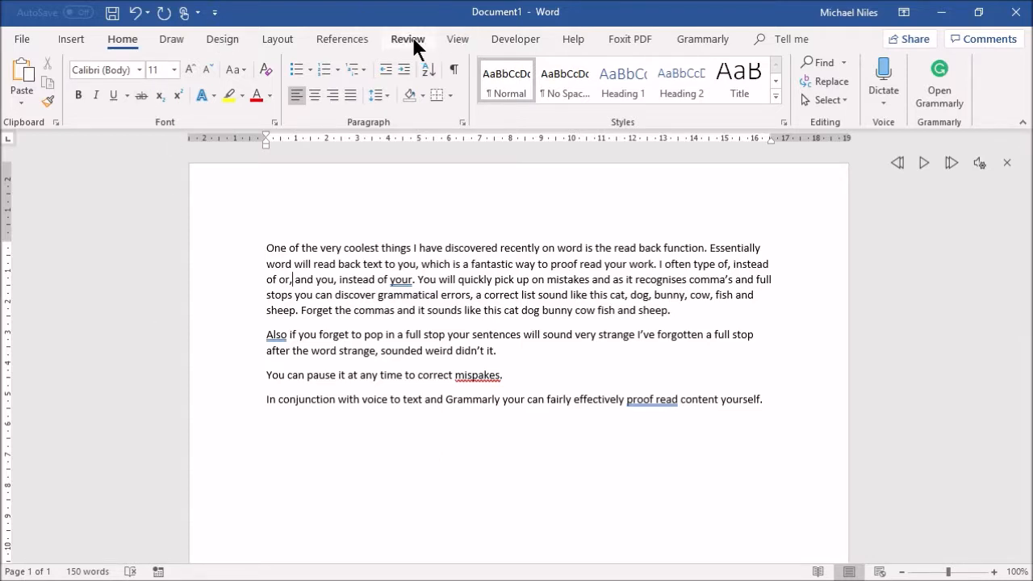
# - Start Read Aloud from the Review tools and control its playback
pyautogui.click(406, 39)
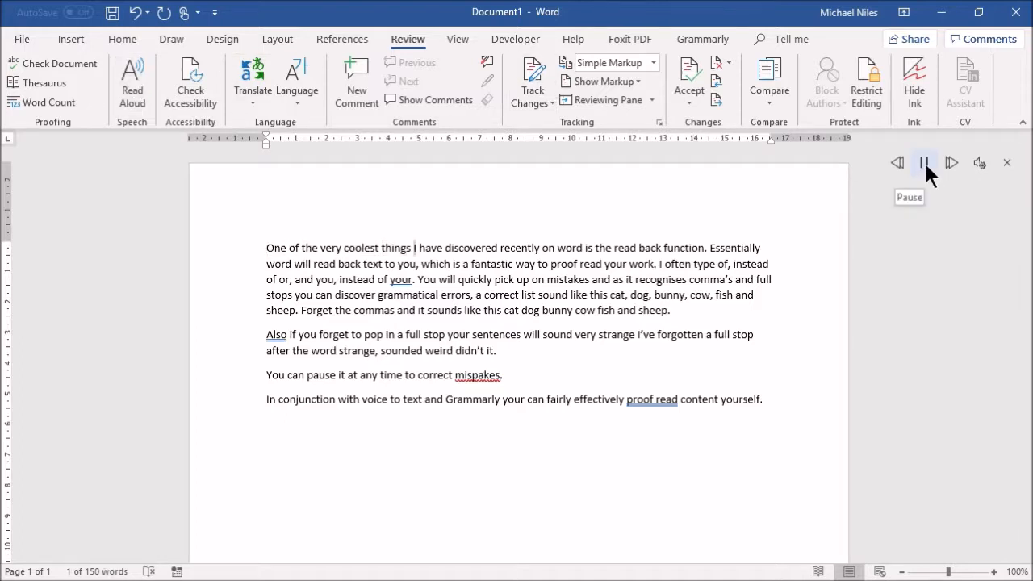
pyautogui.click(923, 161)
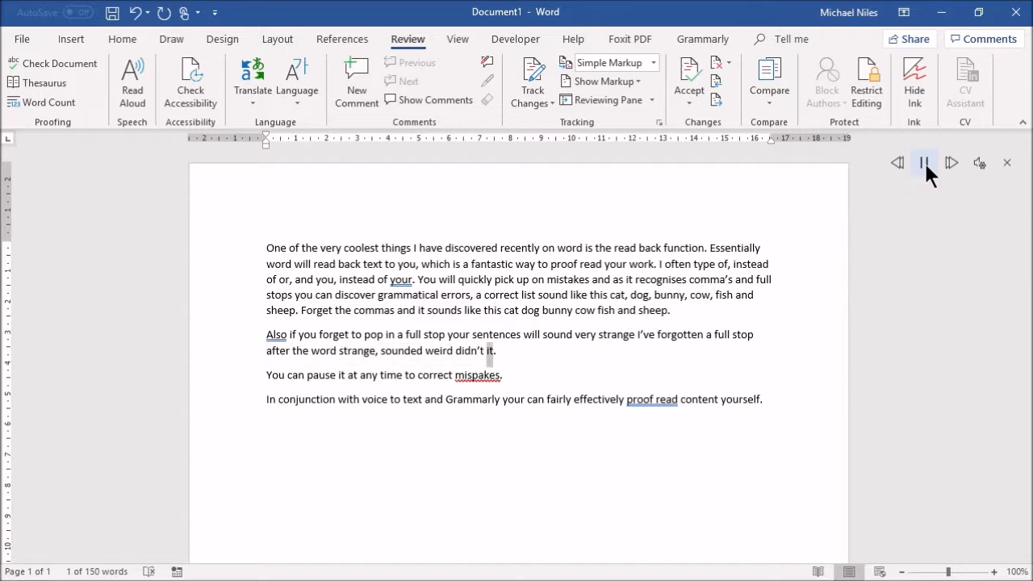
pyautogui.doubleClick(368, 374)
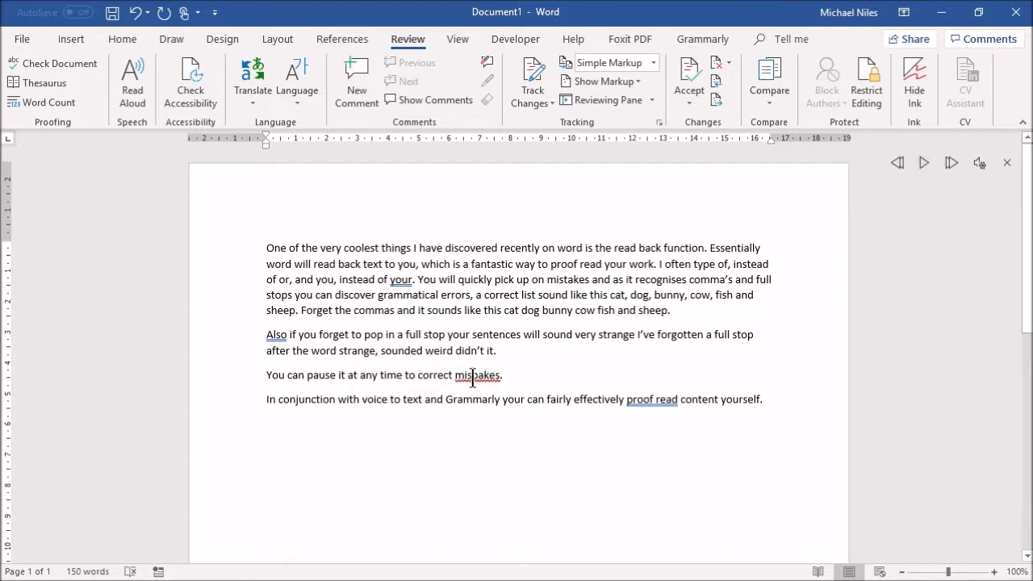
pyautogui.rightClick(477, 374)
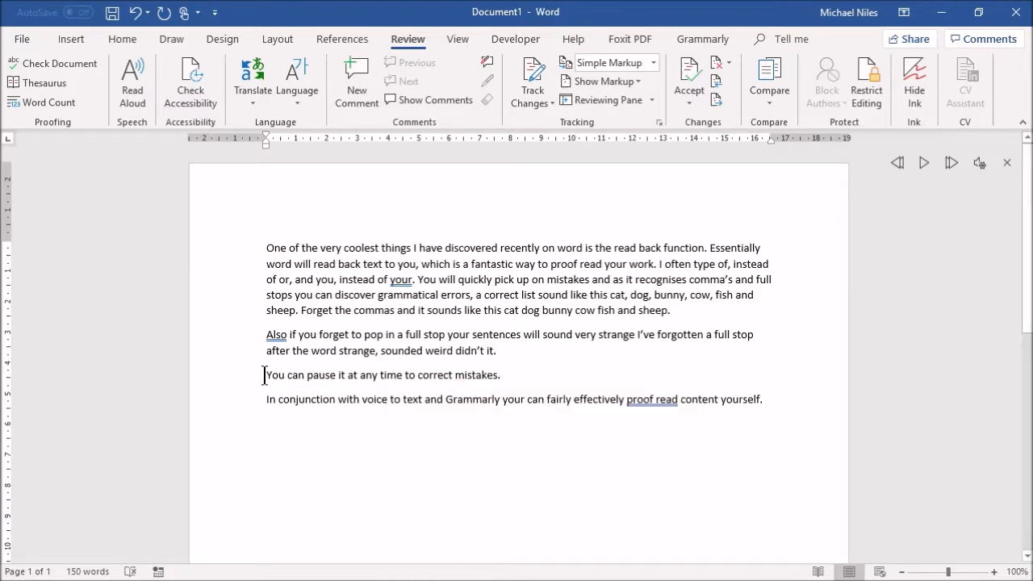
pyautogui.moveTo(922, 163)
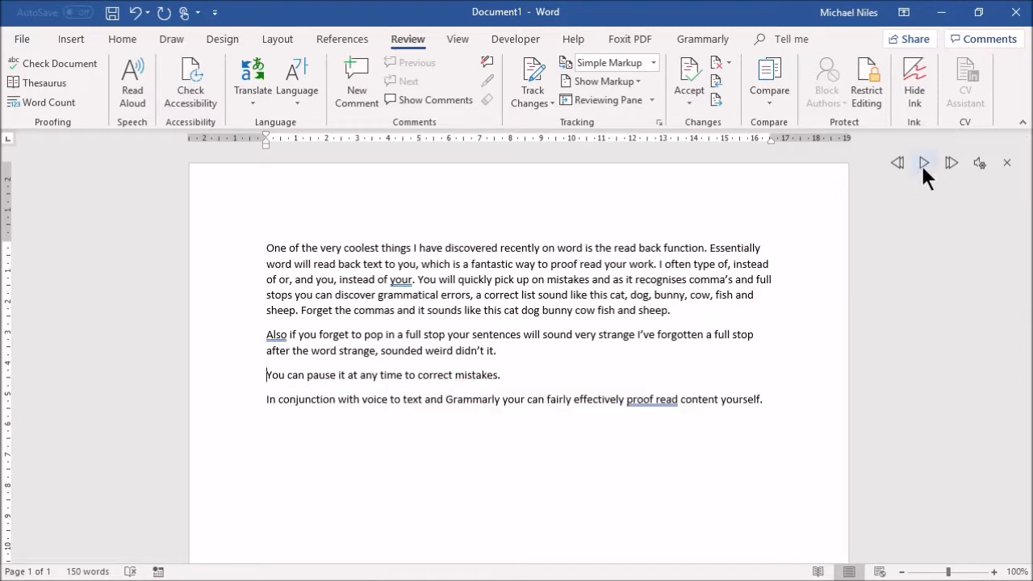
pyautogui.click(923, 162)
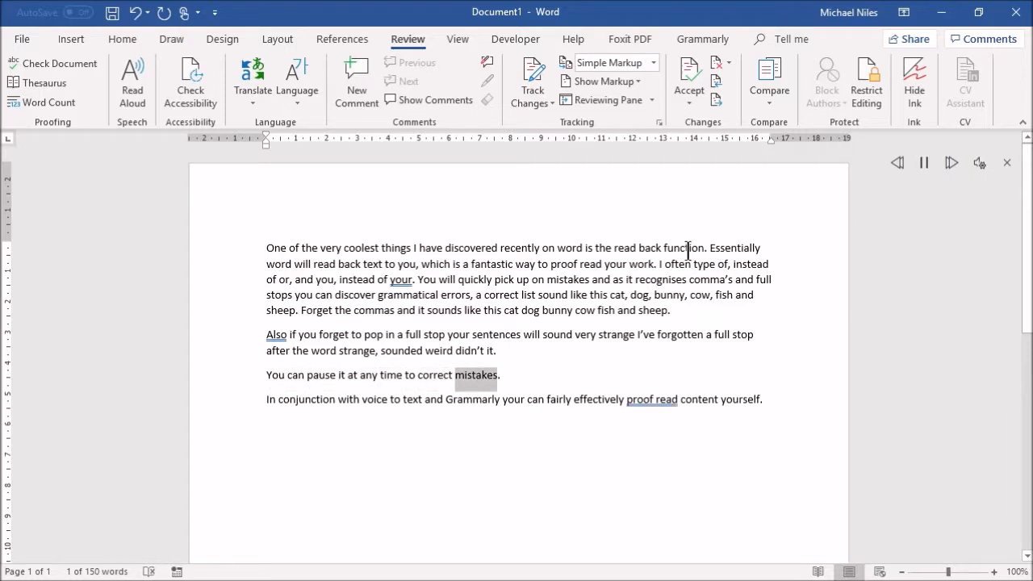
pyautogui.click(394, 398)
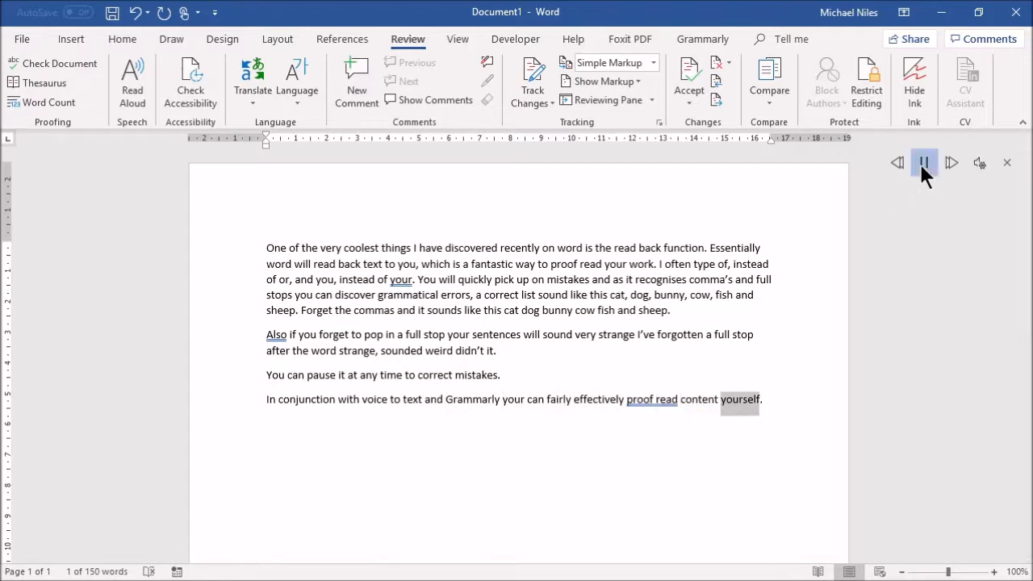
pyautogui.click(923, 162)
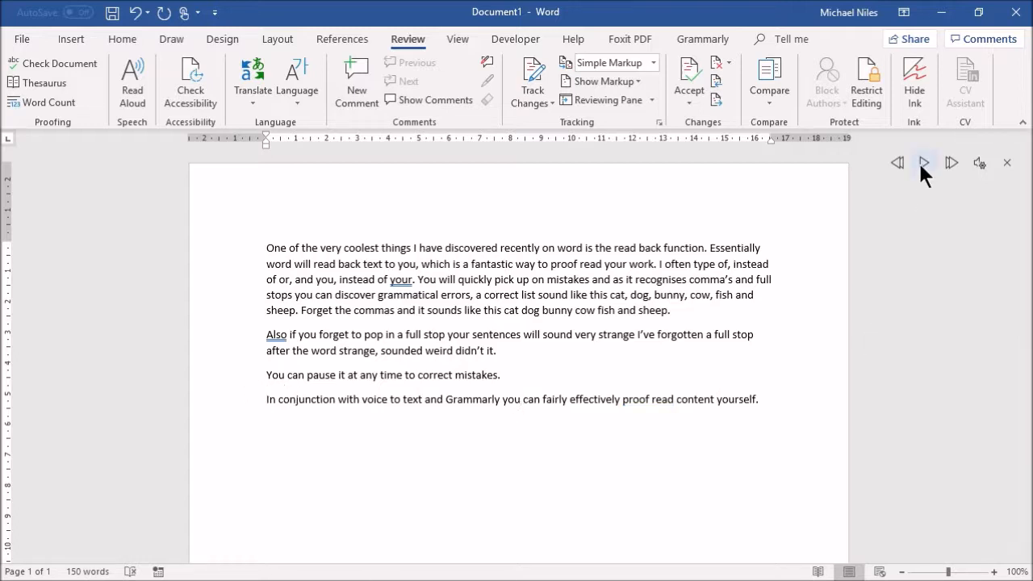
pyautogui.click(923, 161)
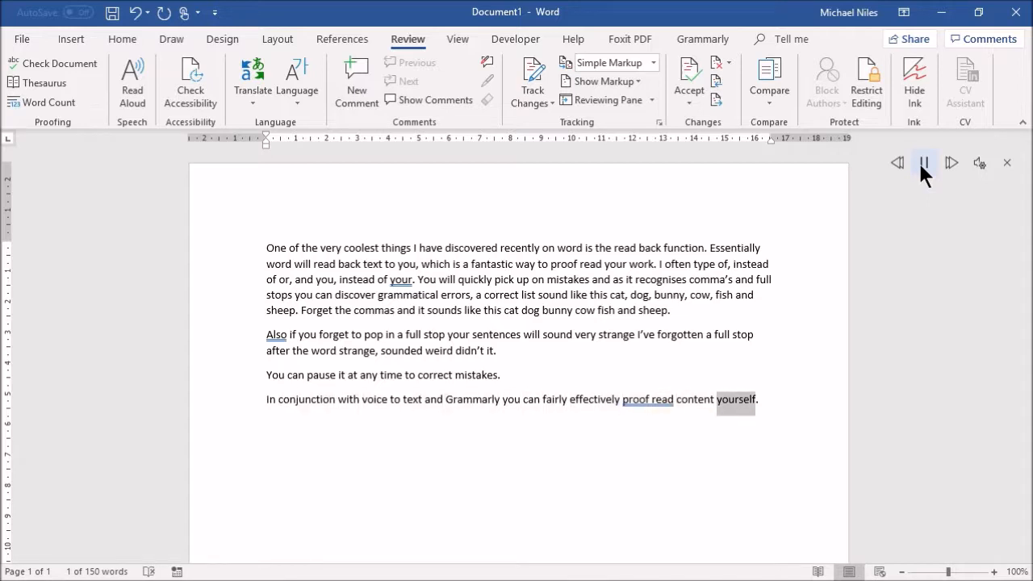
pyautogui.click(923, 161)
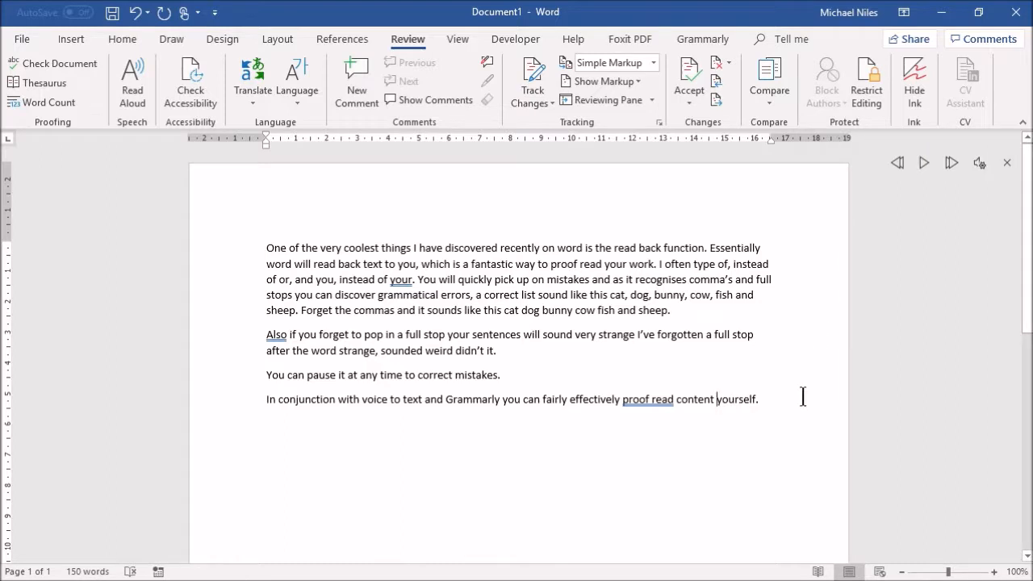
pyautogui.moveTo(804, 400)
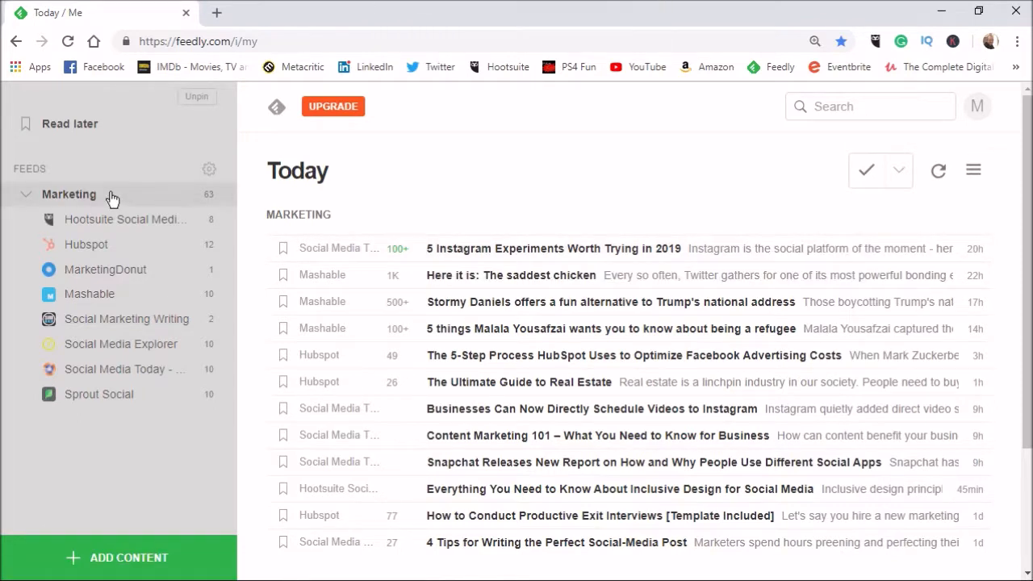
pyautogui.moveTo(84, 194)
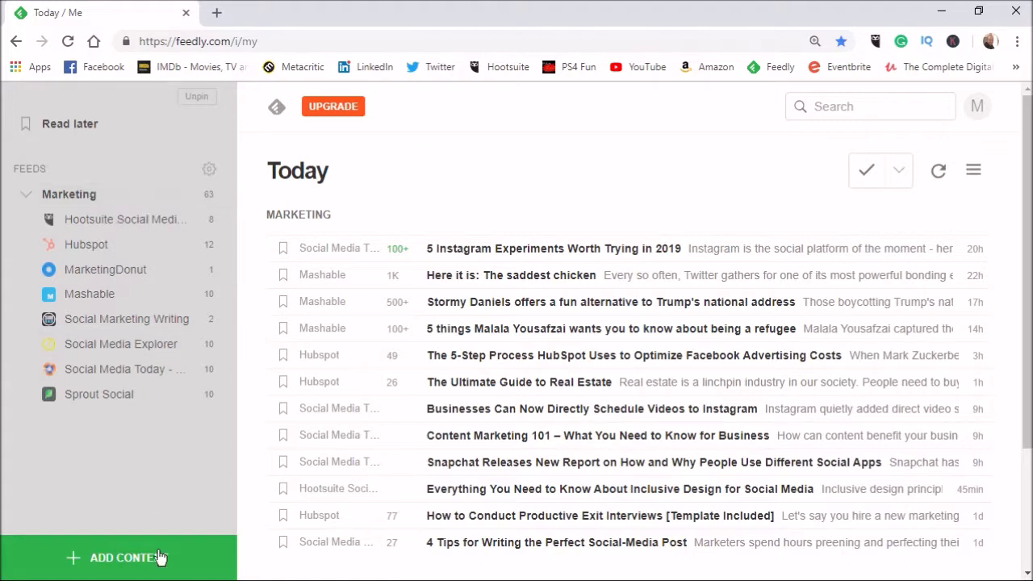
# - Search Add Content for 'content marketing' and bring up the Content Marketing Institute source
pyautogui.click(119, 557)
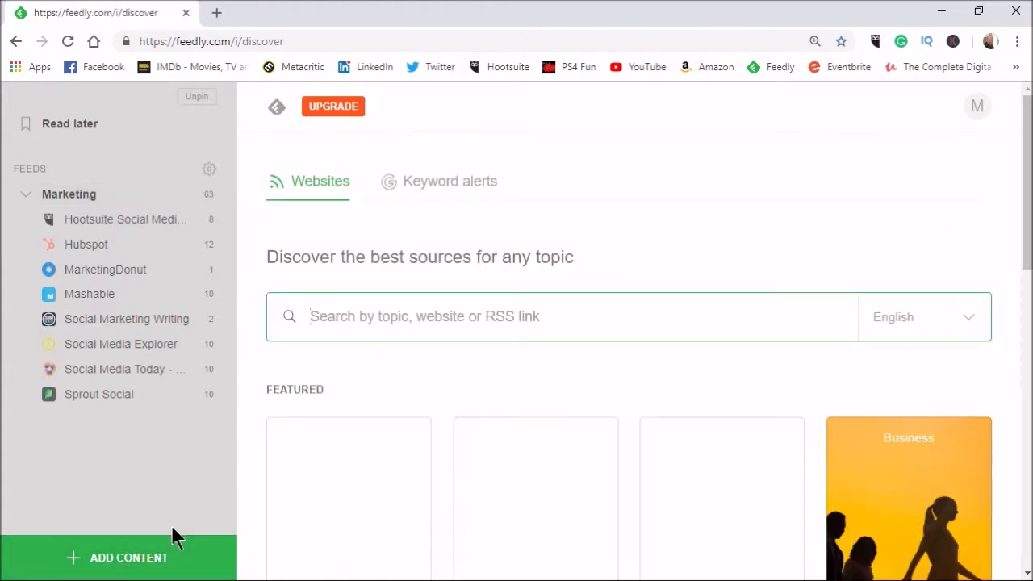
pyautogui.write('content marketing')
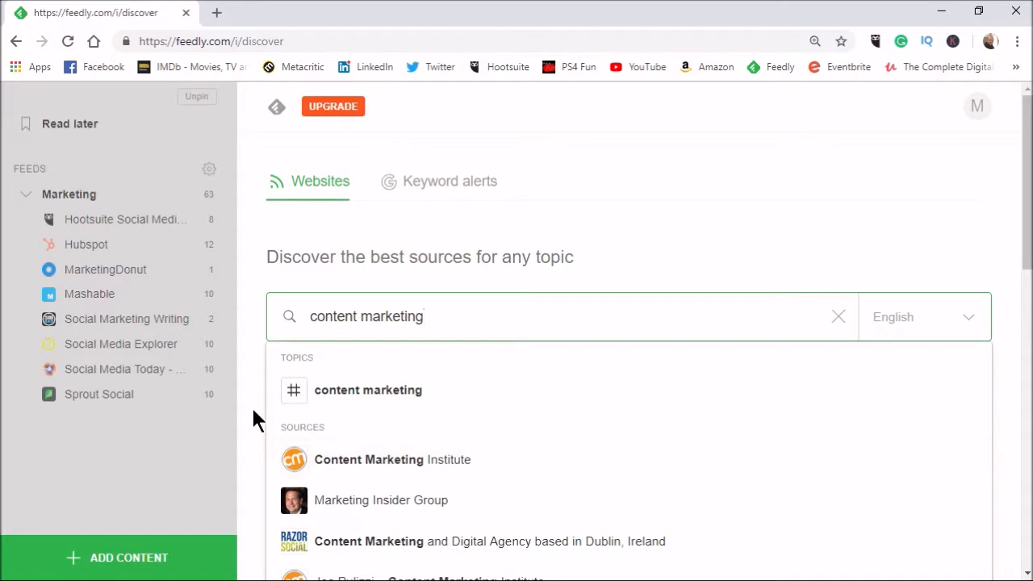
pyautogui.scroll(-3)
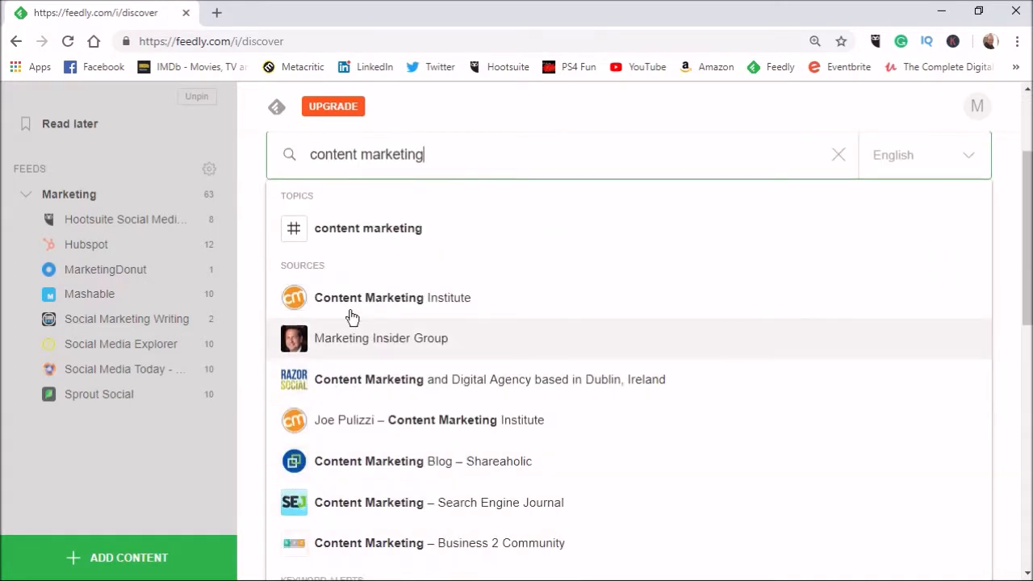
pyautogui.moveTo(371, 314)
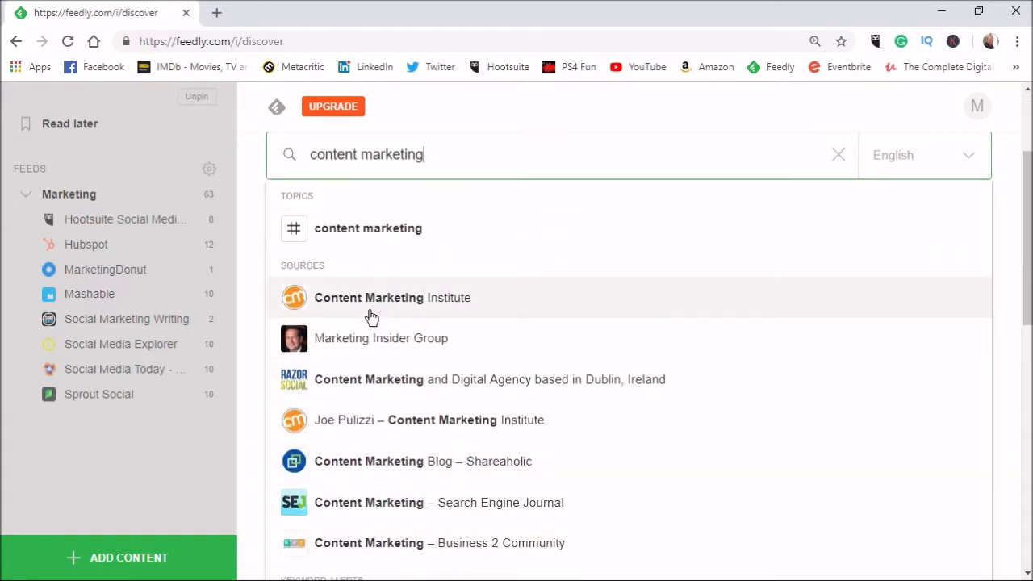
pyautogui.moveTo(361, 305)
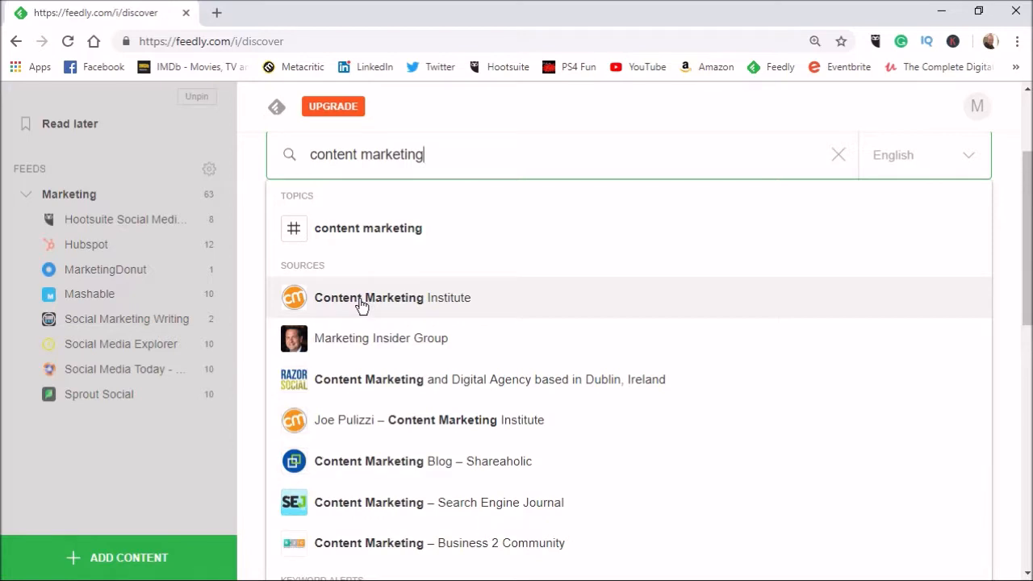
pyautogui.click(392, 297)
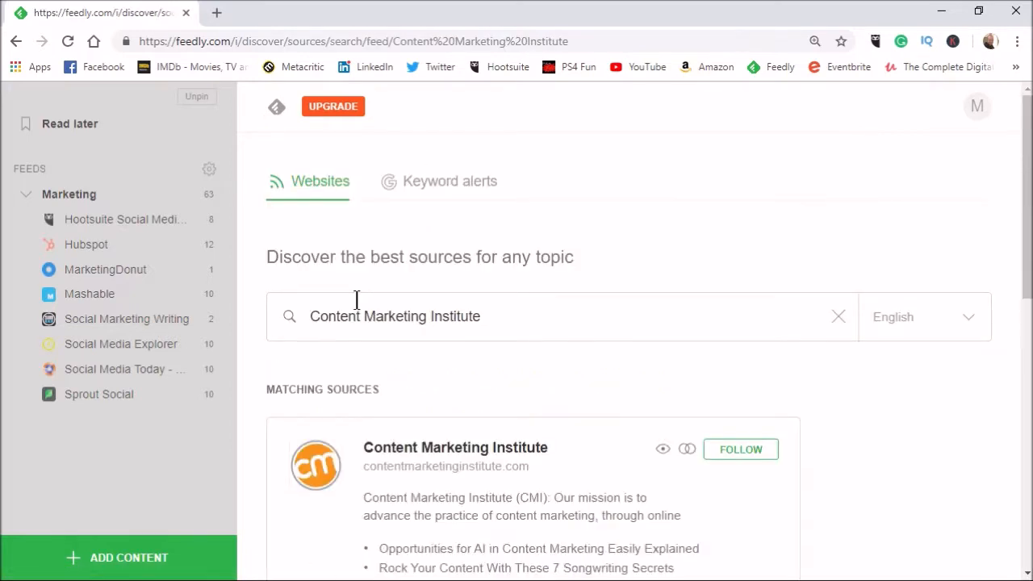
# - Follow Content Marketing Institute into the Marketing feed, then follow the second CMI source too
pyautogui.scroll(-3)
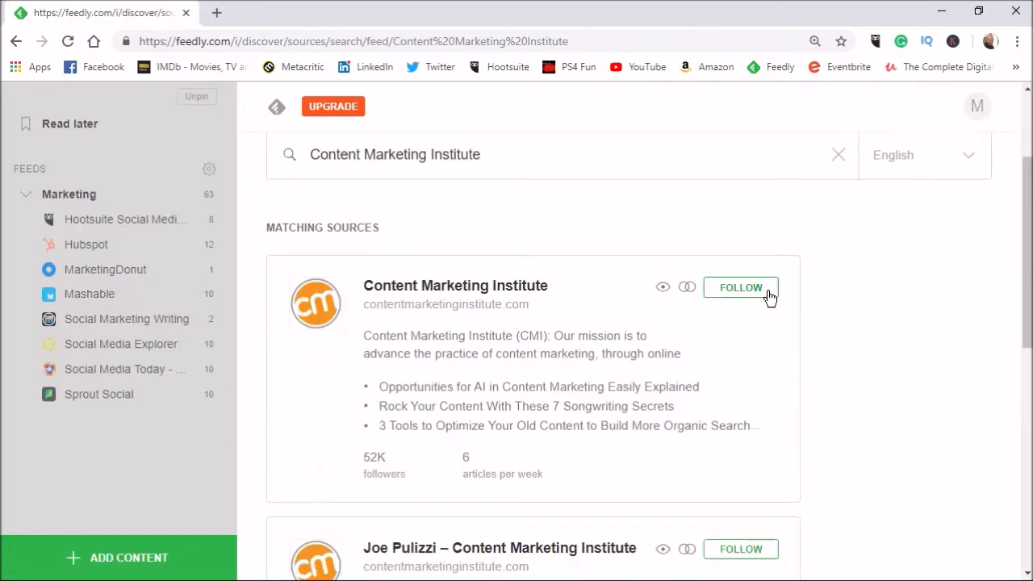
pyautogui.click(739, 287)
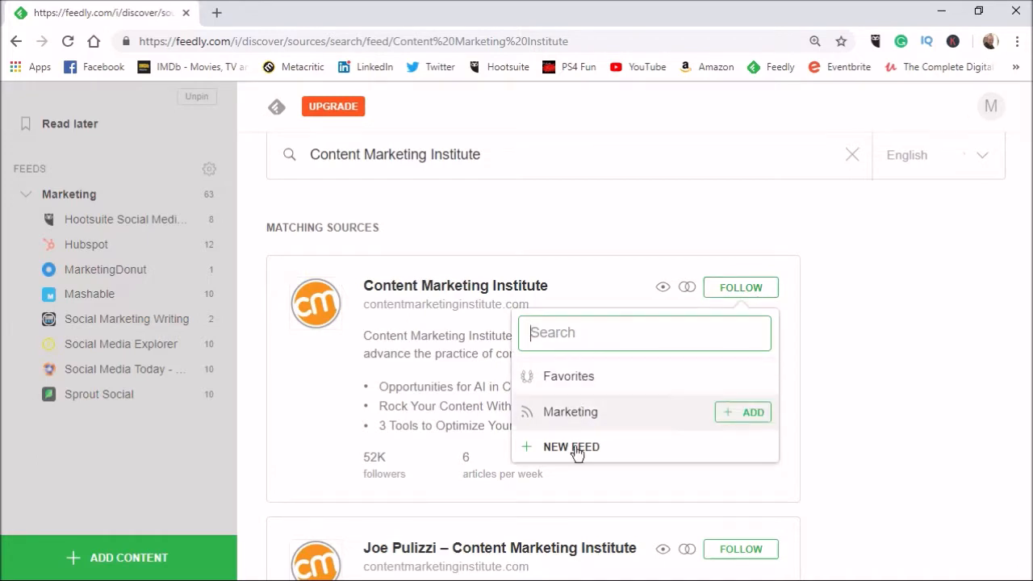
pyautogui.click(742, 411)
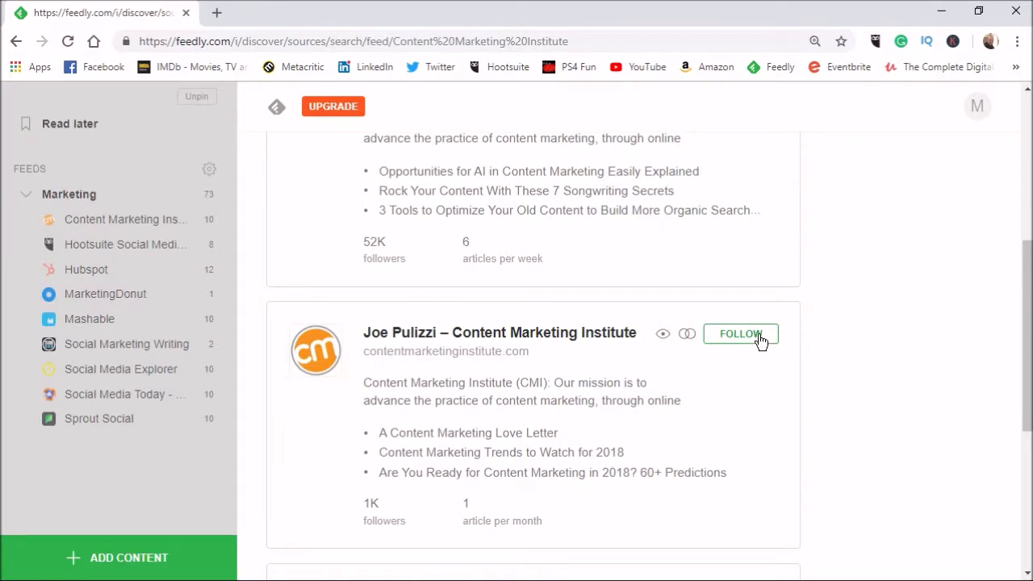
pyautogui.click(739, 333)
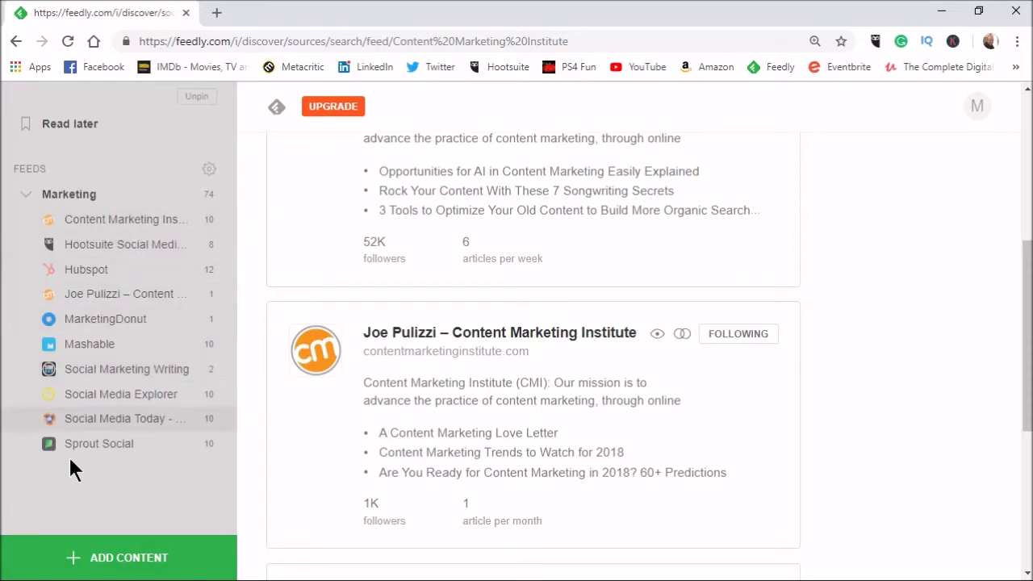
pyautogui.moveTo(95, 426)
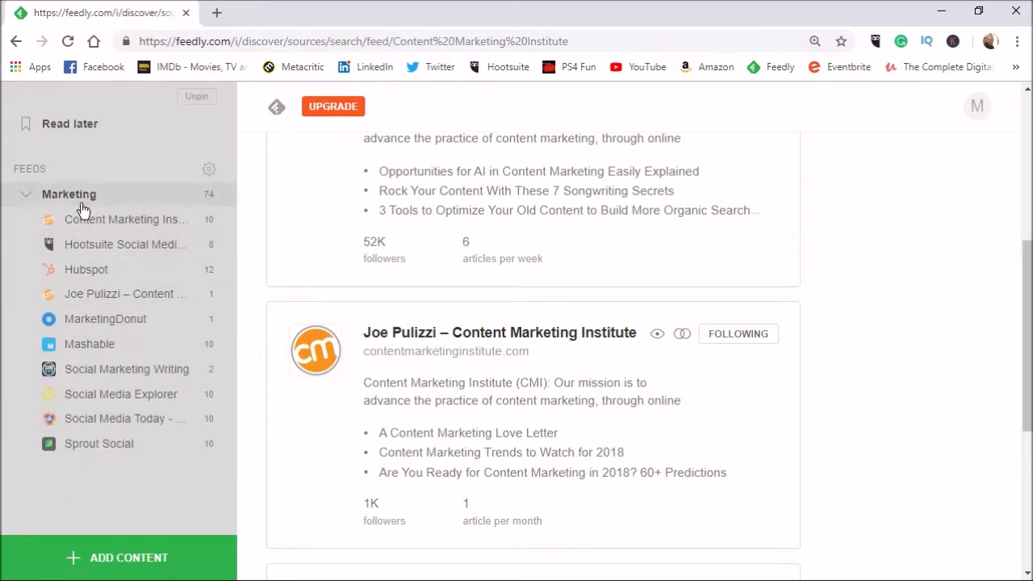
# - Show the Marketing feed's latest articles, now including Content Marketing Institute posts
pyautogui.click(67, 193)
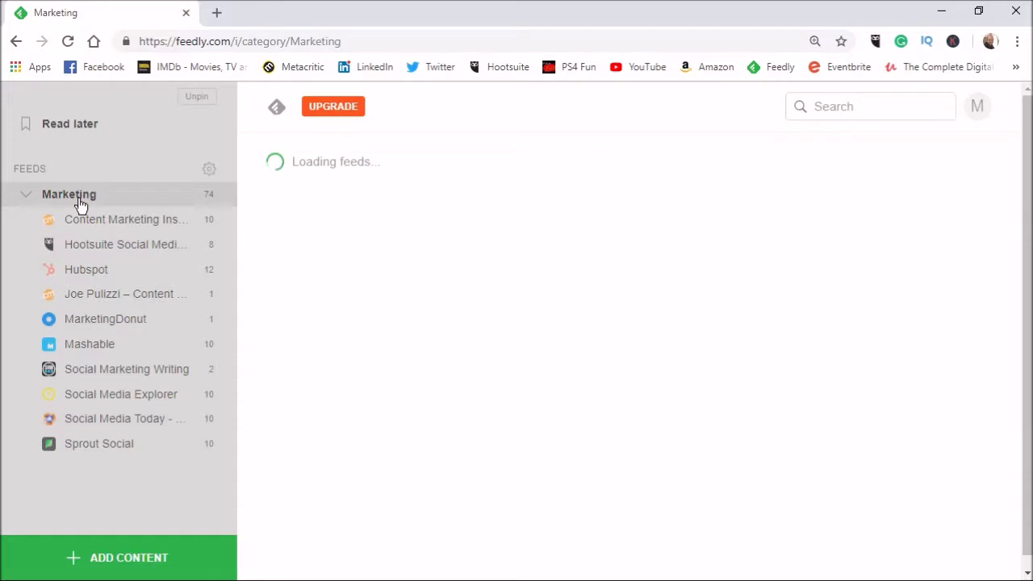
pyautogui.click(67, 193)
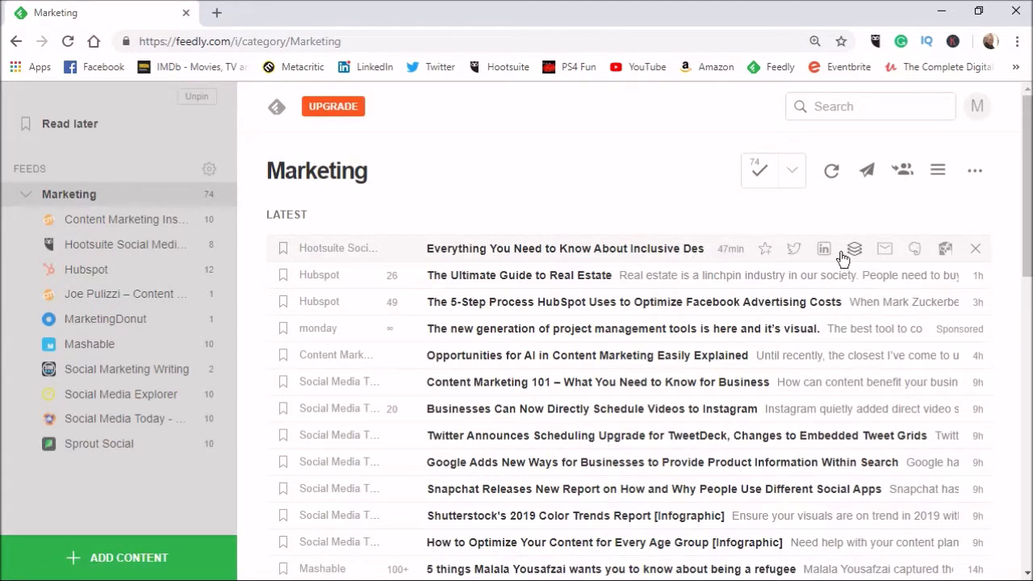
pyautogui.moveTo(460, 239)
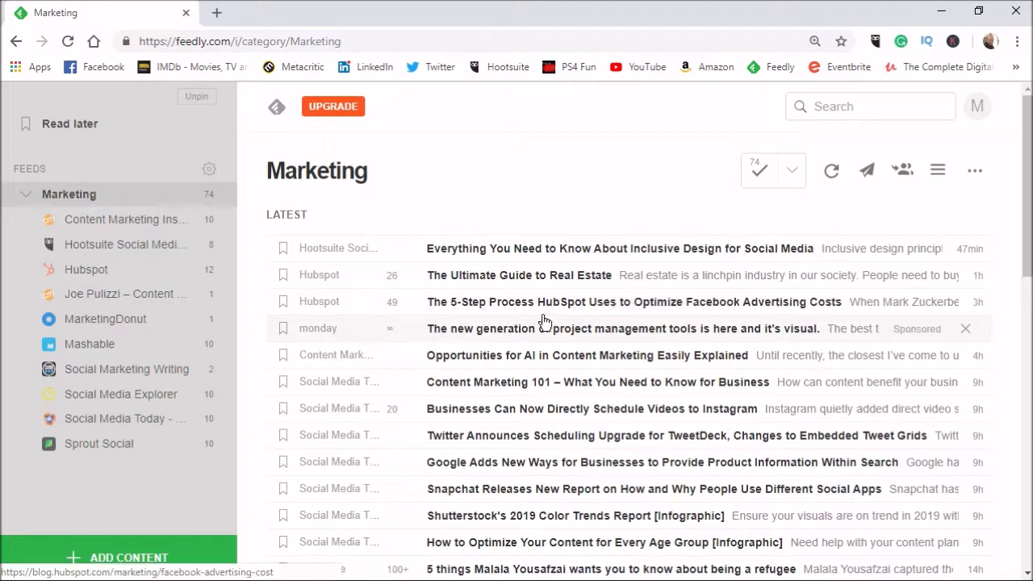
pyautogui.moveTo(803, 361)
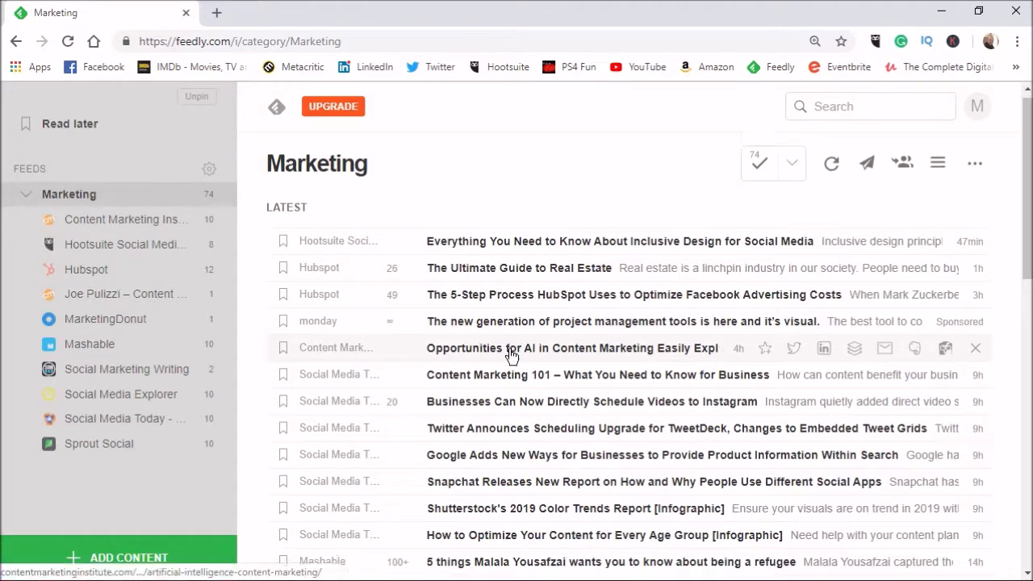
pyautogui.scroll(-3)
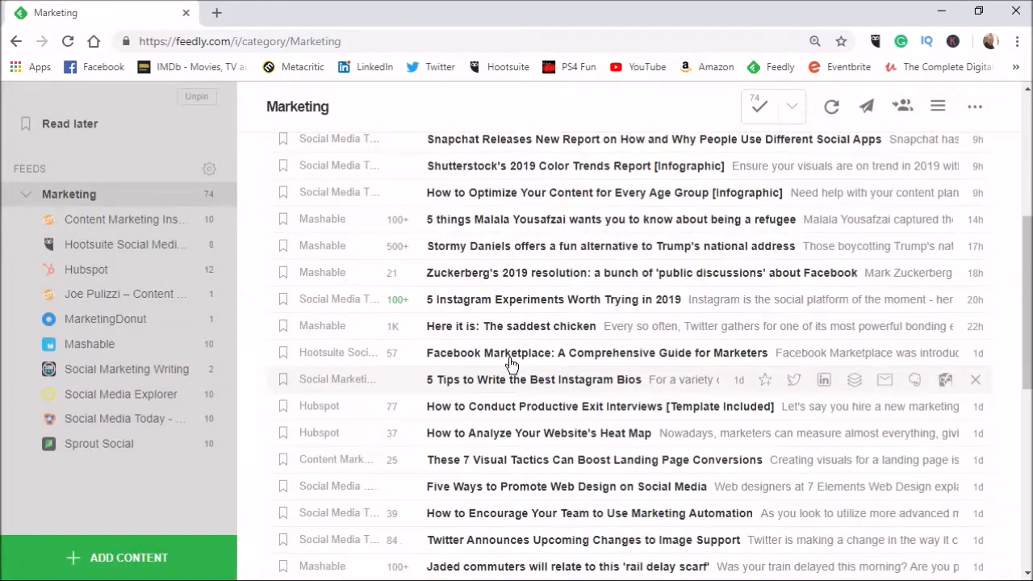
pyautogui.scroll(3)
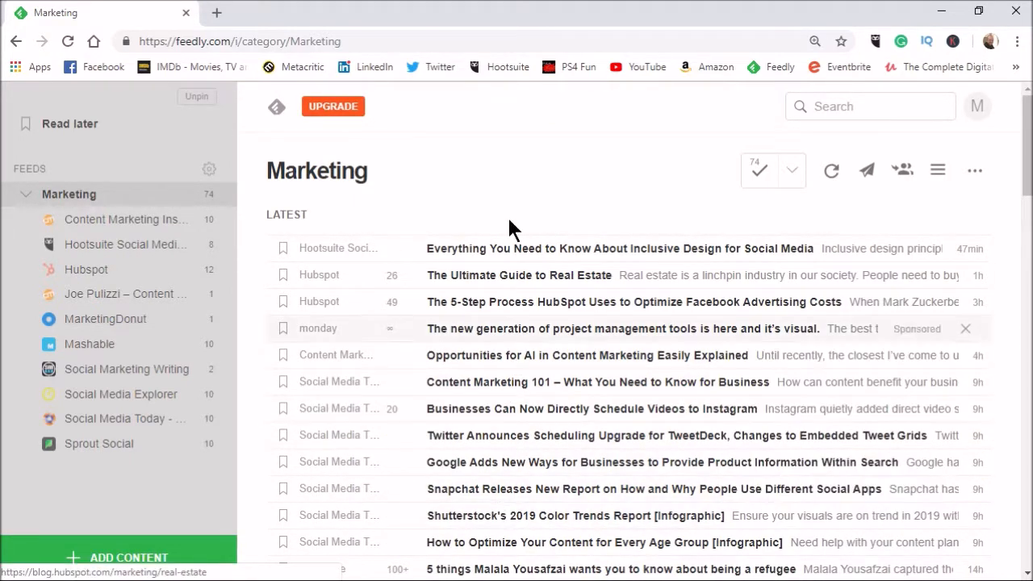
pyautogui.moveTo(467, 501)
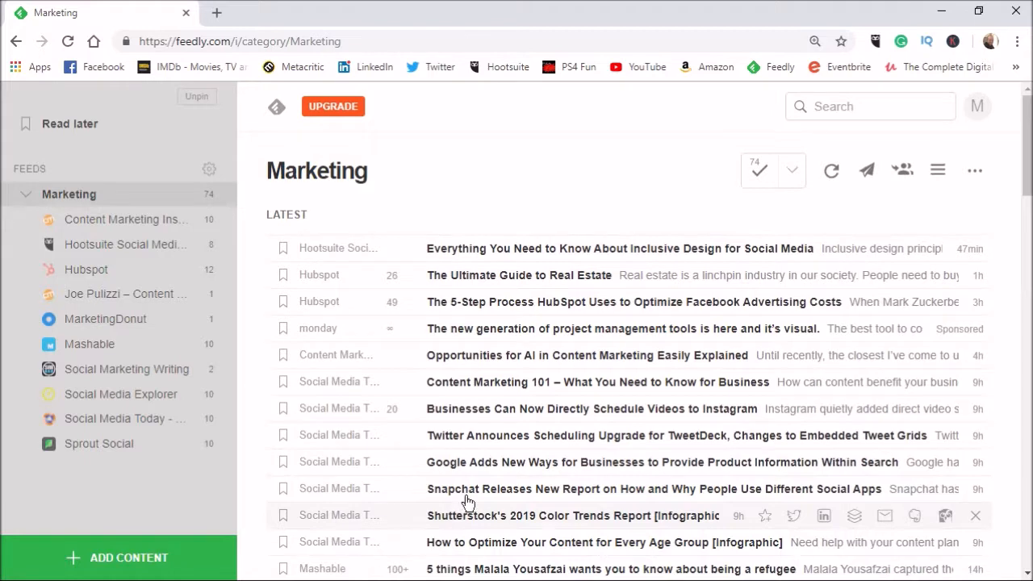
pyautogui.scroll(-3)
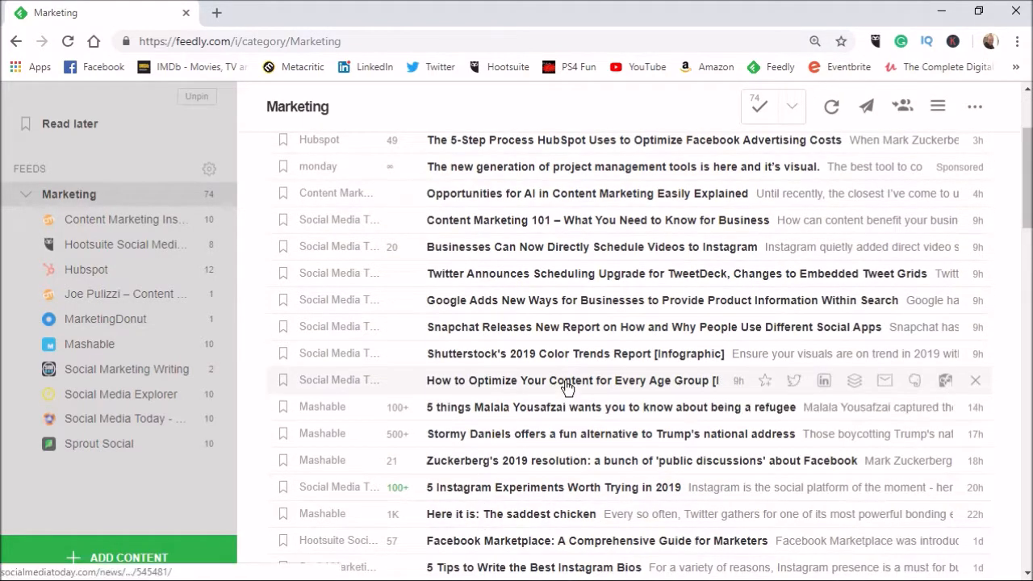
pyautogui.moveTo(492, 384)
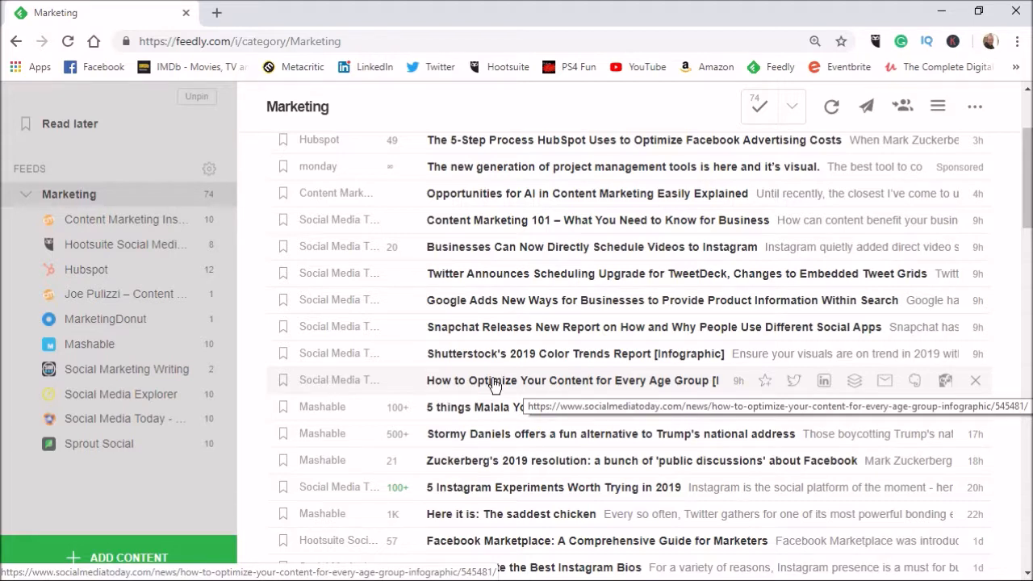
pyautogui.moveTo(452, 426)
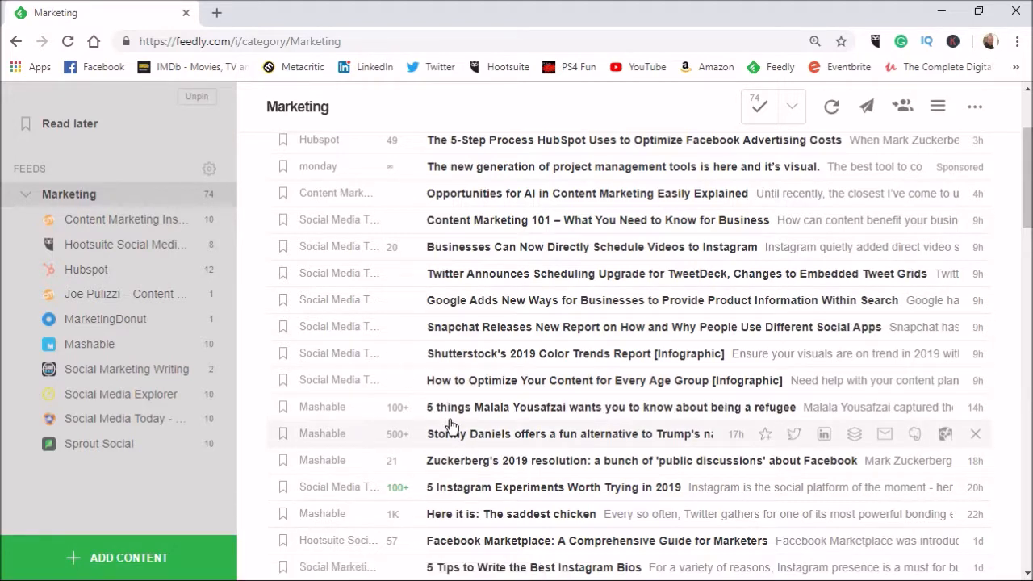
pyautogui.scroll(-3)
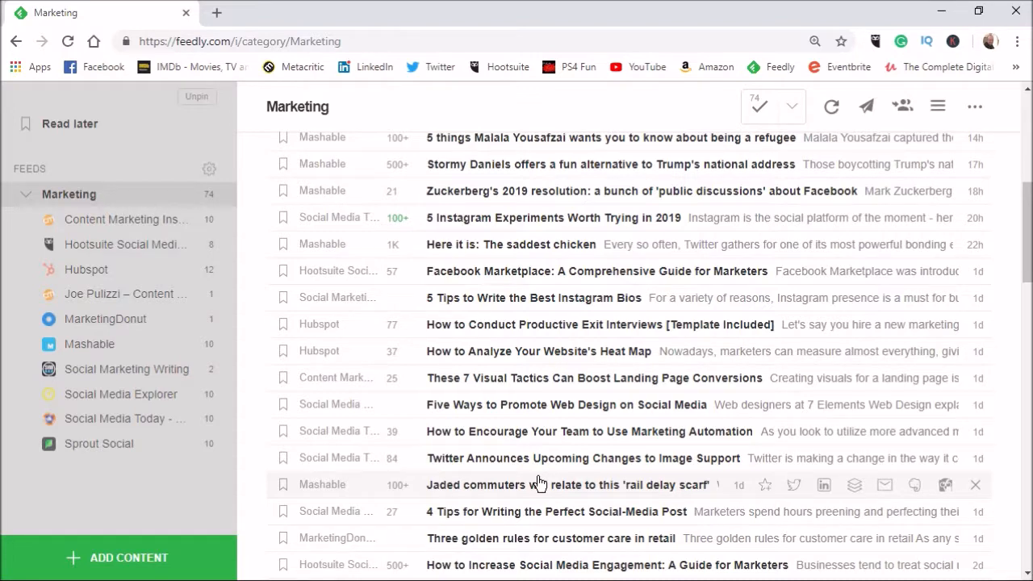
pyautogui.scroll(-3)
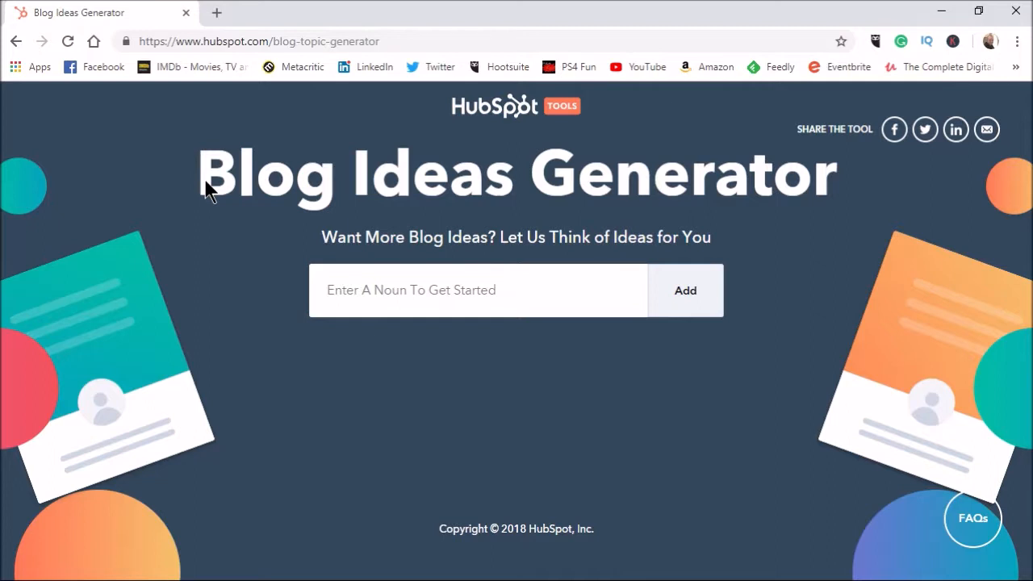
pyautogui.moveTo(310, 116)
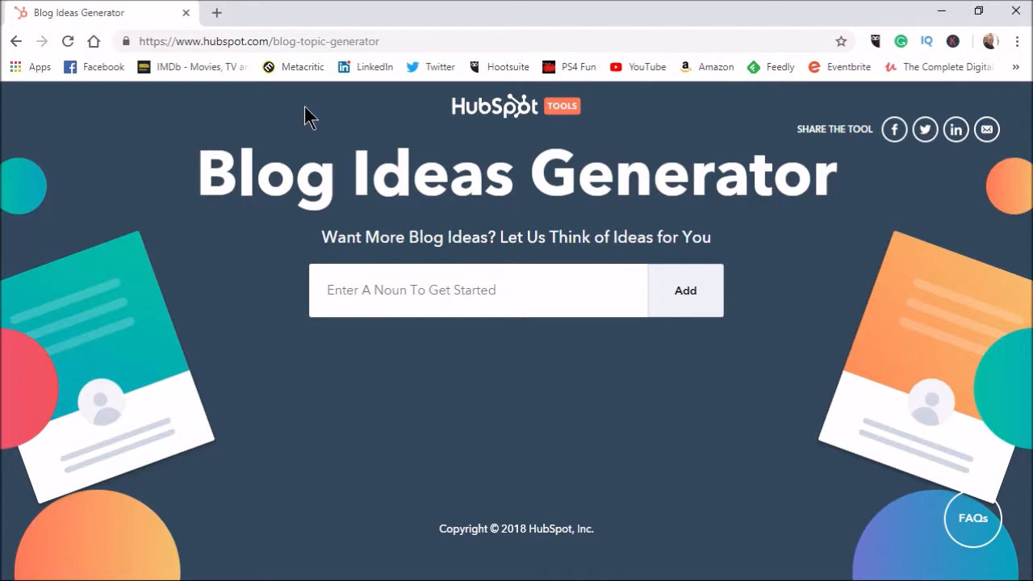
# - Add Social Media as the first topic noun
pyautogui.click(477, 290)
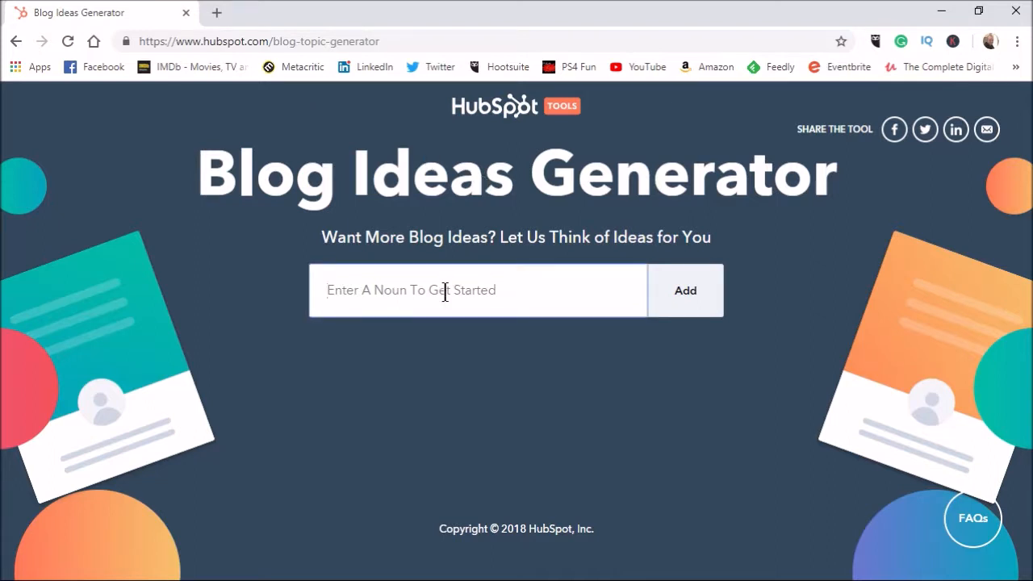
pyautogui.write('Social Med')
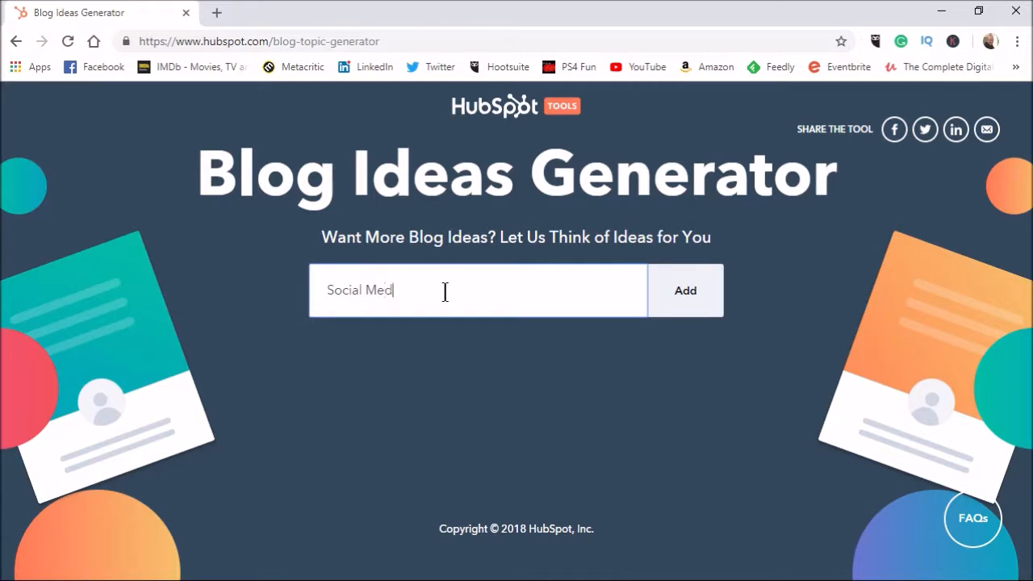
pyautogui.write('ia')
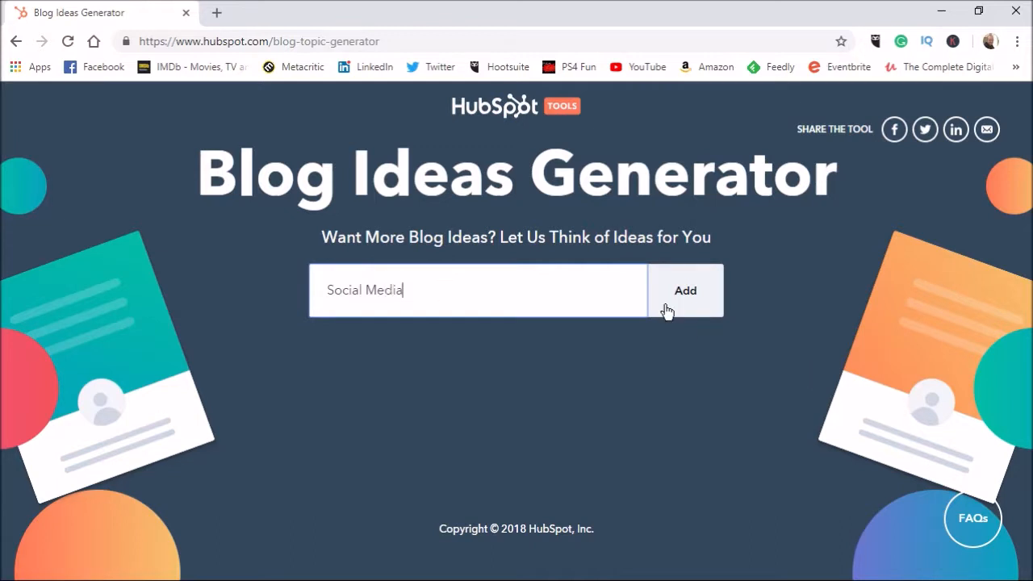
pyautogui.click(684, 290)
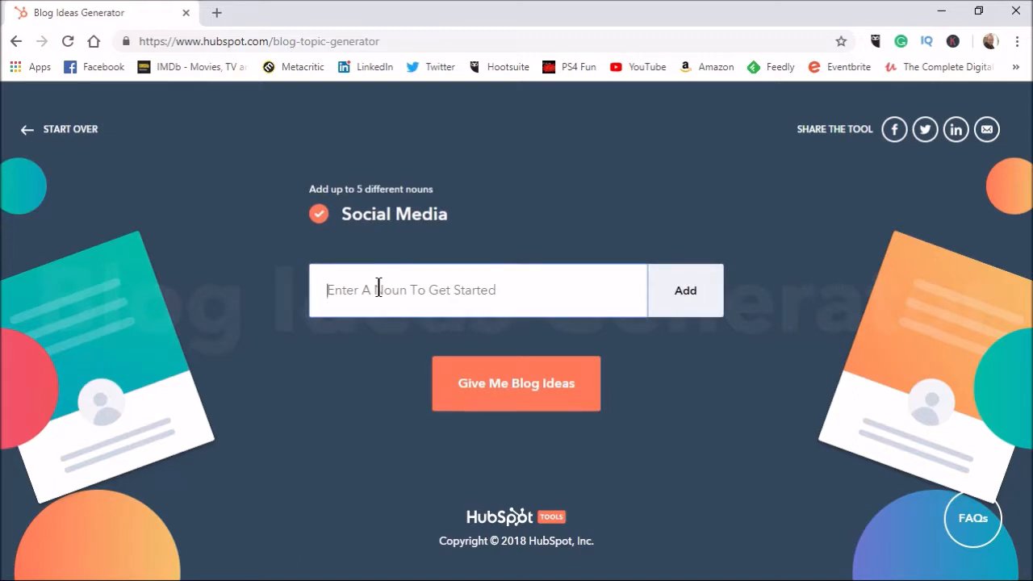
# - Add Marketing and Small Business as the second and third topic nouns
pyautogui.write('Marketing')
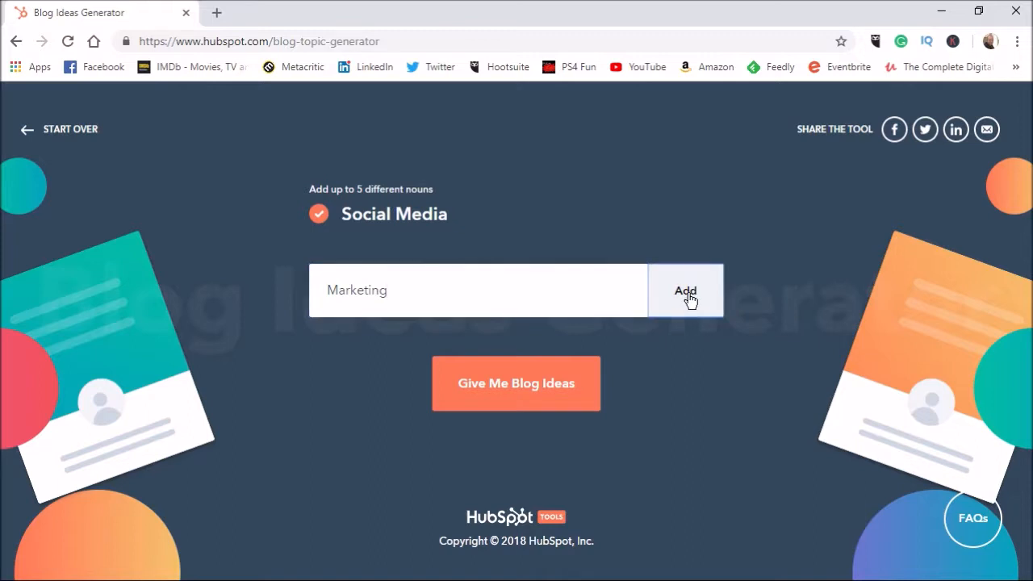
pyautogui.click(684, 290)
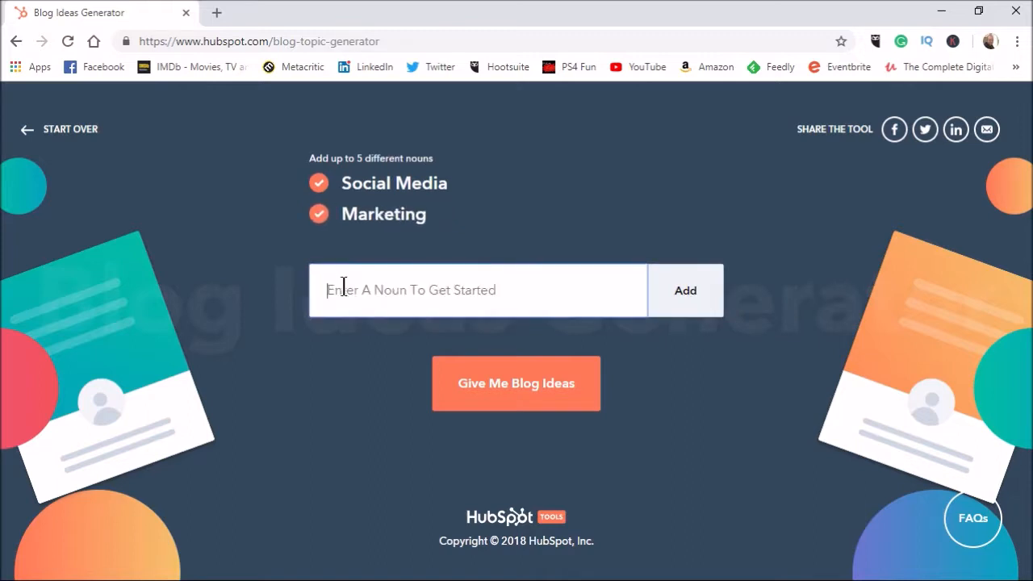
pyautogui.write('Small')
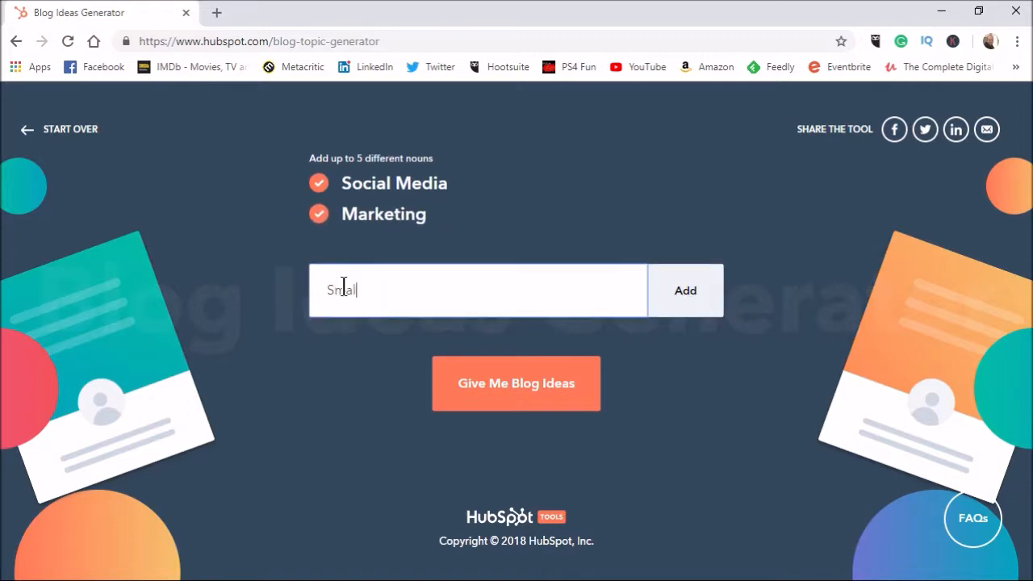
pyautogui.write('Business')
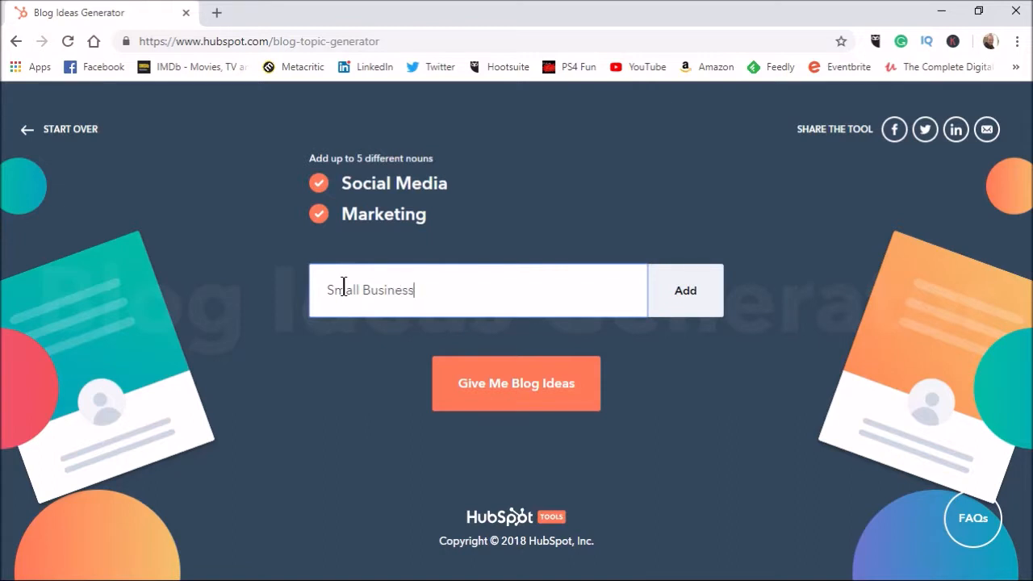
pyautogui.click(685, 290)
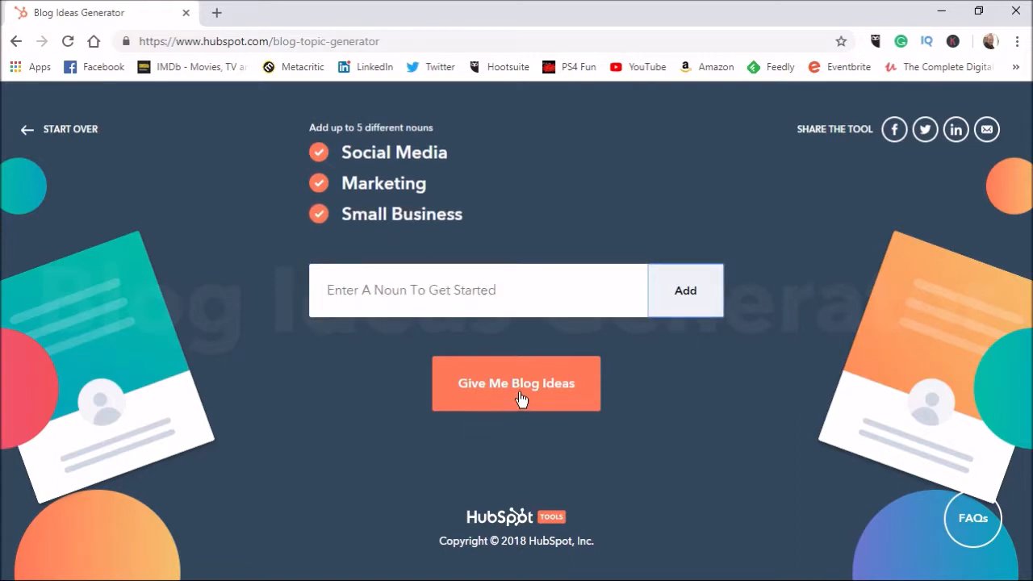
# - Generate blog title ideas and step through all five suggestion cards
pyautogui.click(517, 384)
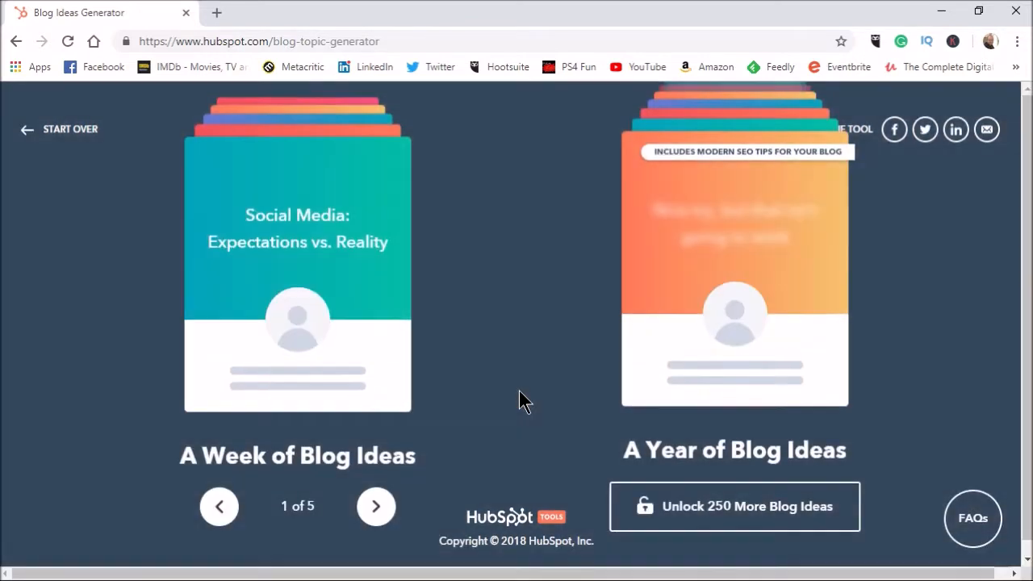
pyautogui.moveTo(313, 466)
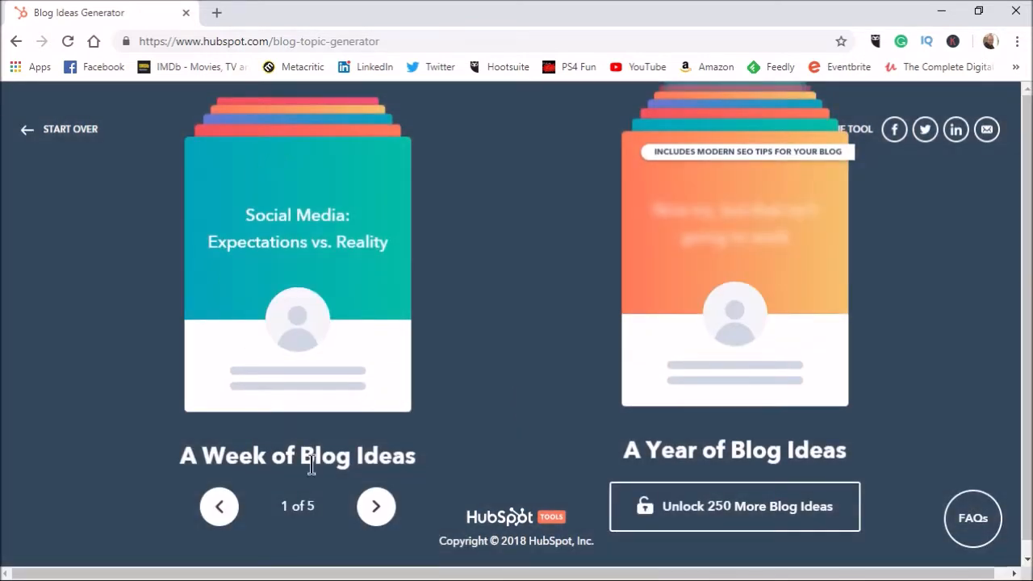
pyautogui.click(374, 507)
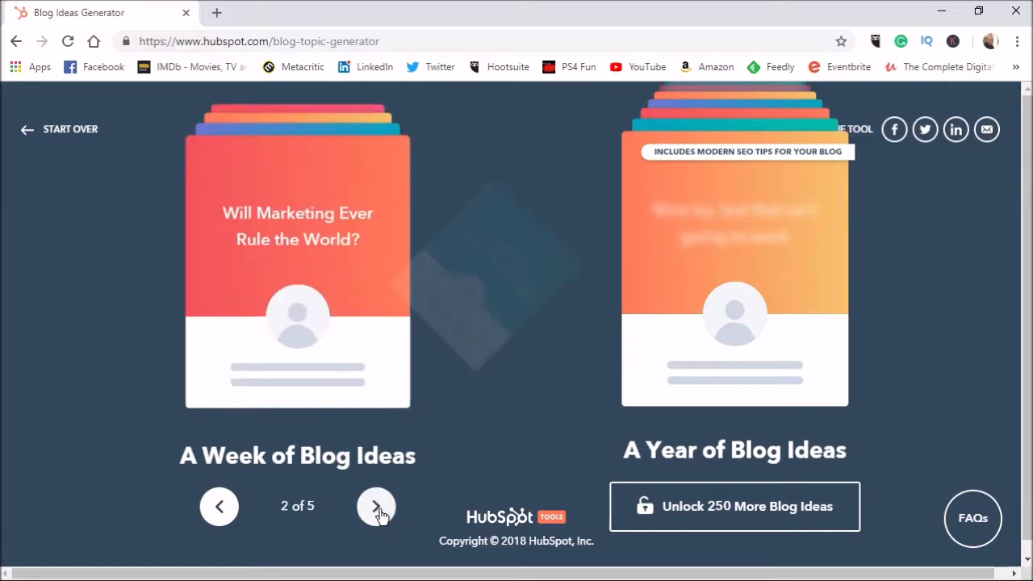
pyautogui.click(376, 507)
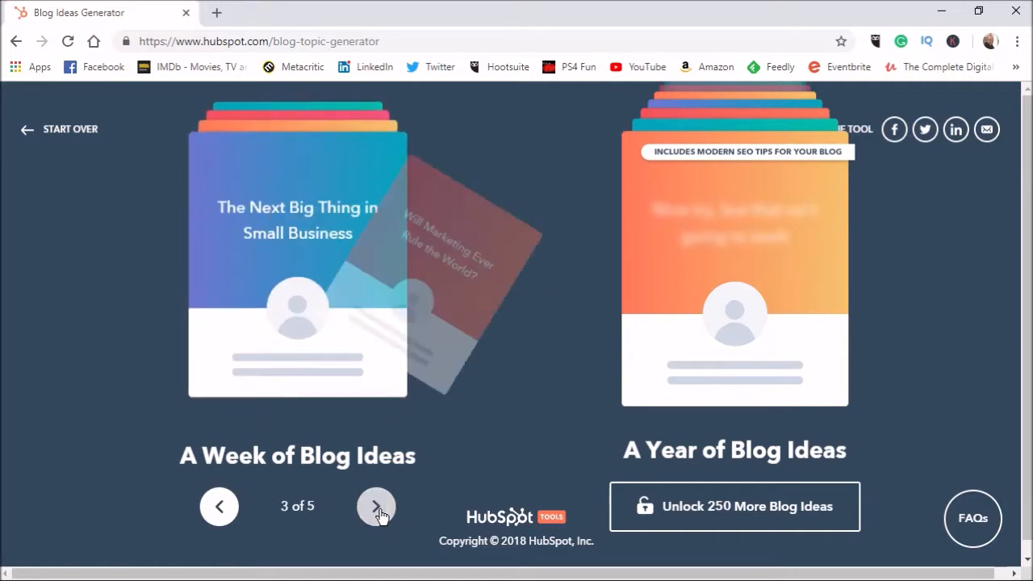
pyautogui.click(376, 506)
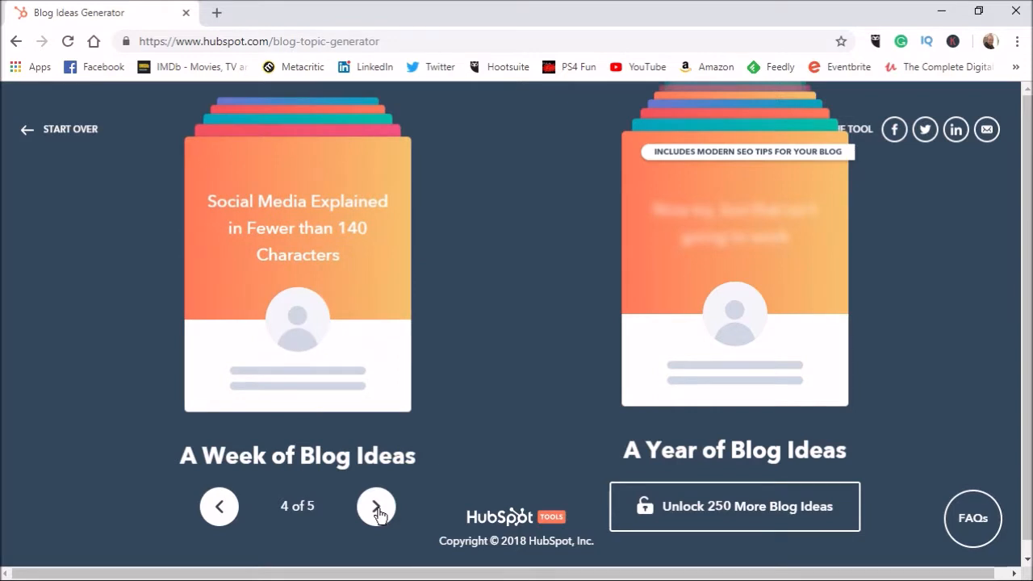
pyautogui.click(376, 507)
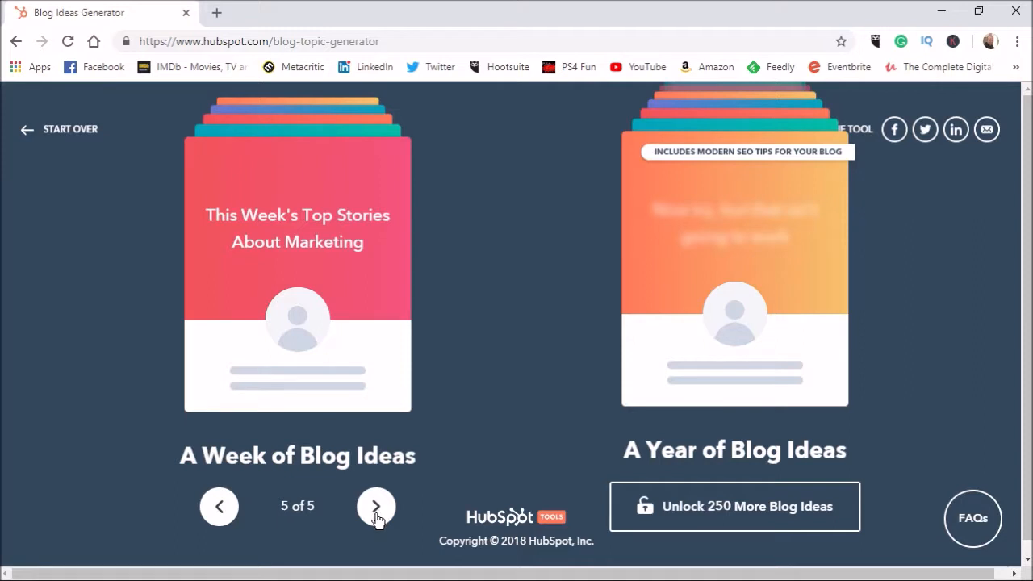
# - Cycle through the five title suggestions again, wrapping around and stepping back to the previous one
pyautogui.click(374, 507)
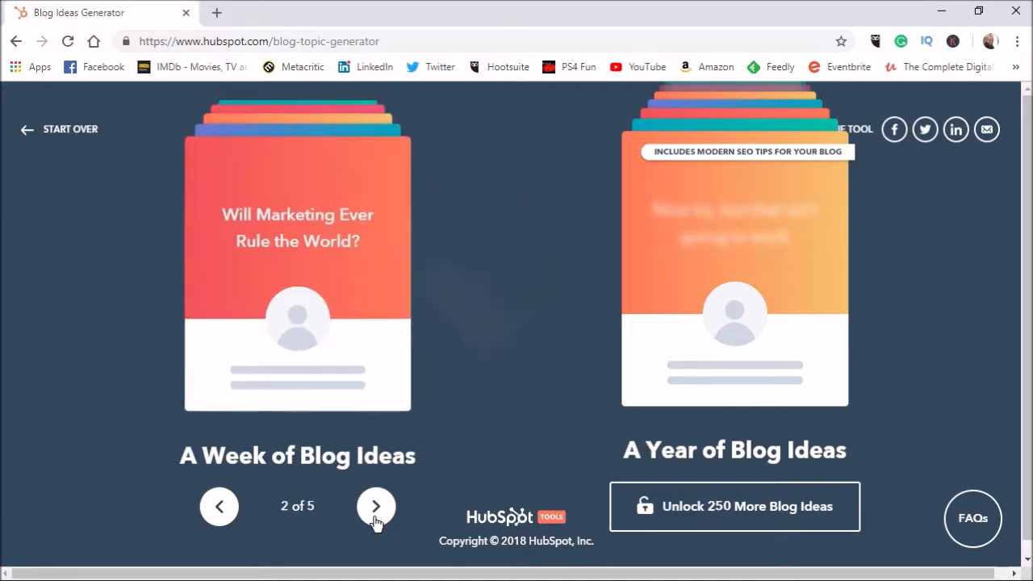
pyautogui.click(375, 506)
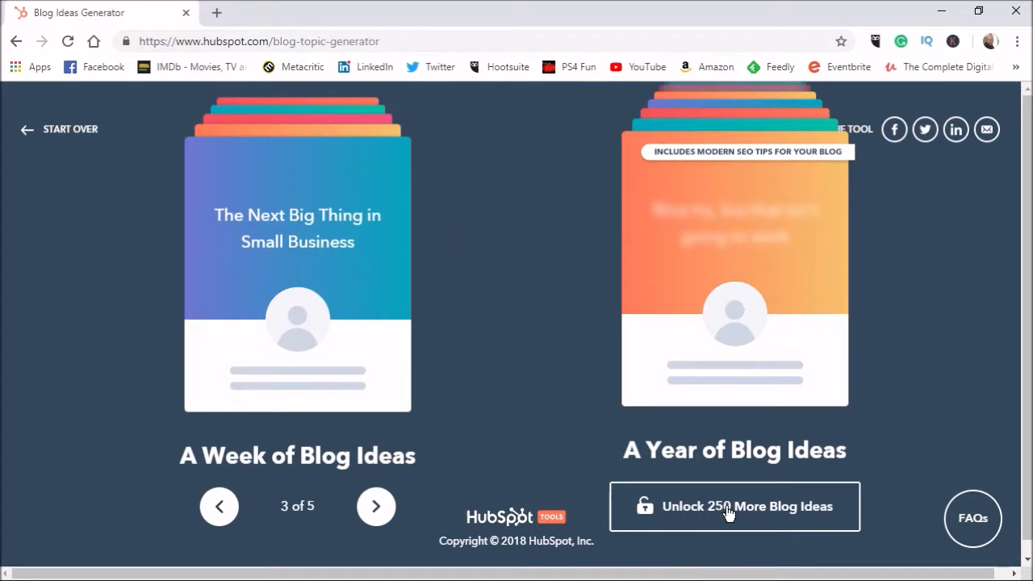
pyautogui.moveTo(700, 510)
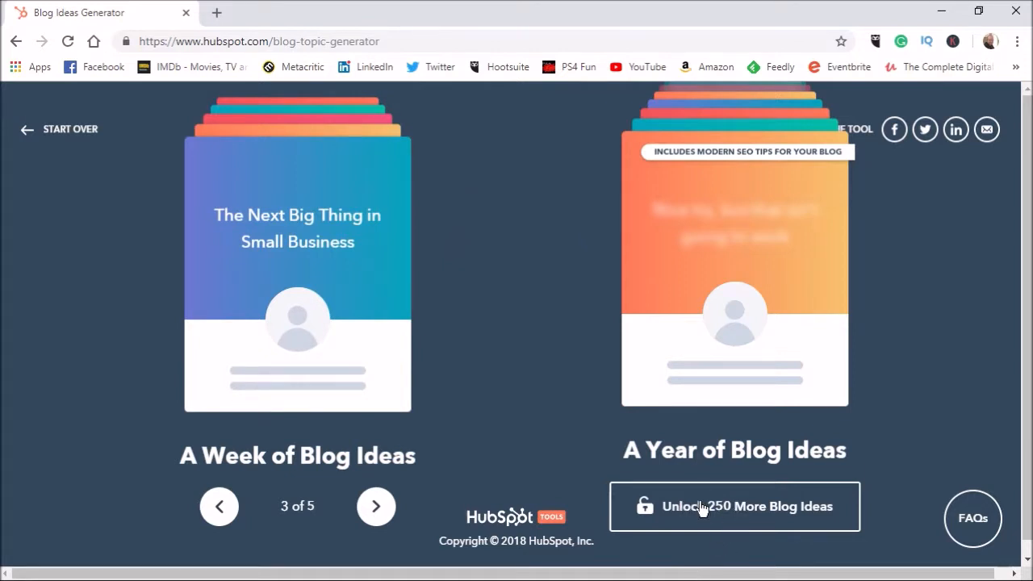
pyautogui.moveTo(476, 416)
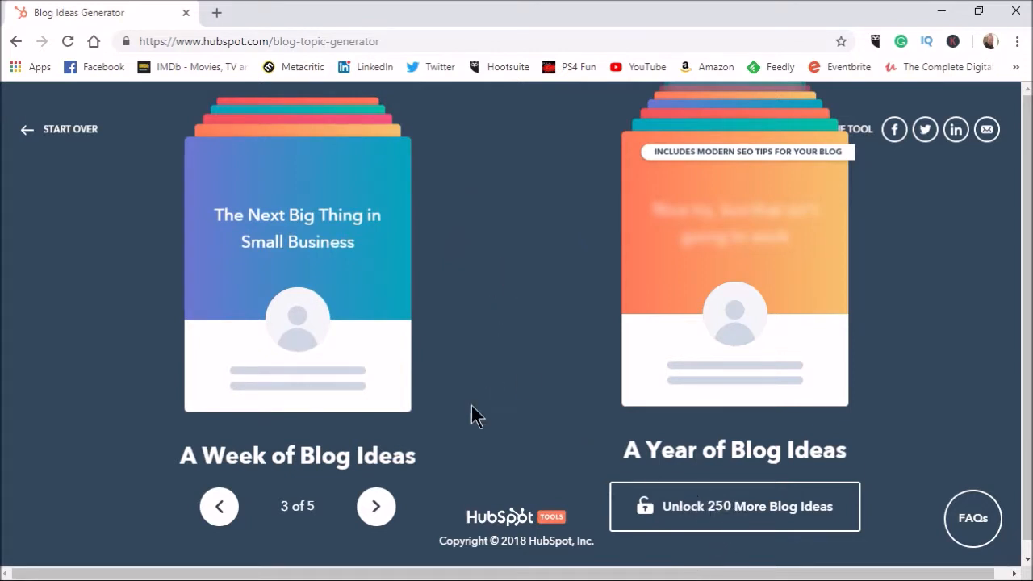
pyautogui.click(375, 506)
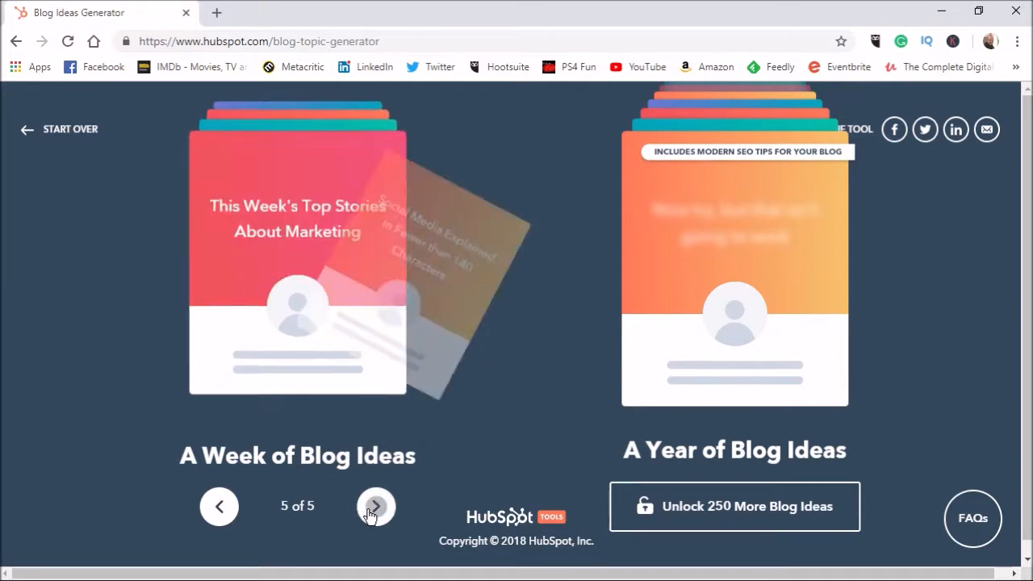
pyautogui.click(375, 507)
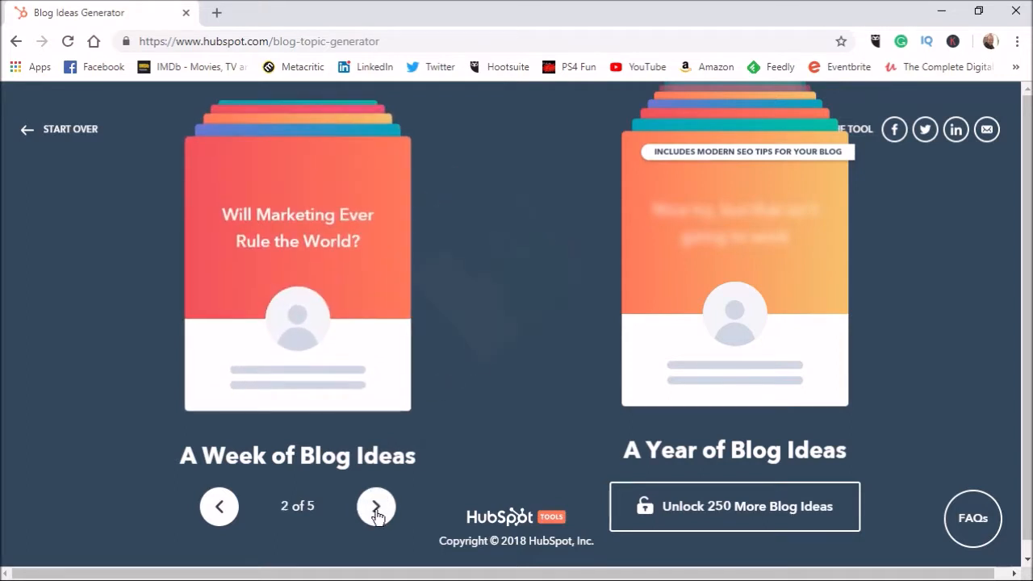
pyautogui.click(376, 507)
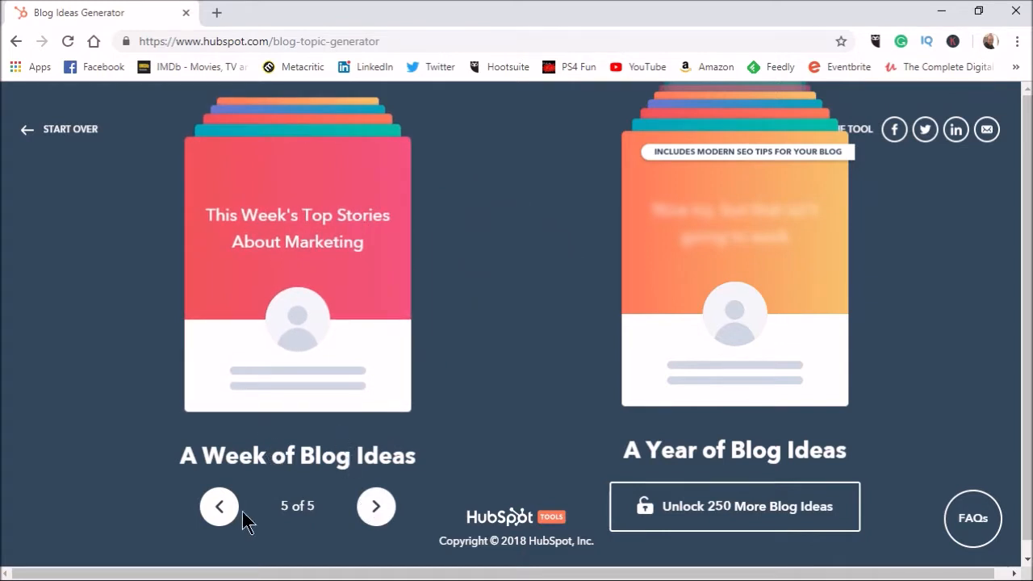
pyautogui.click(219, 507)
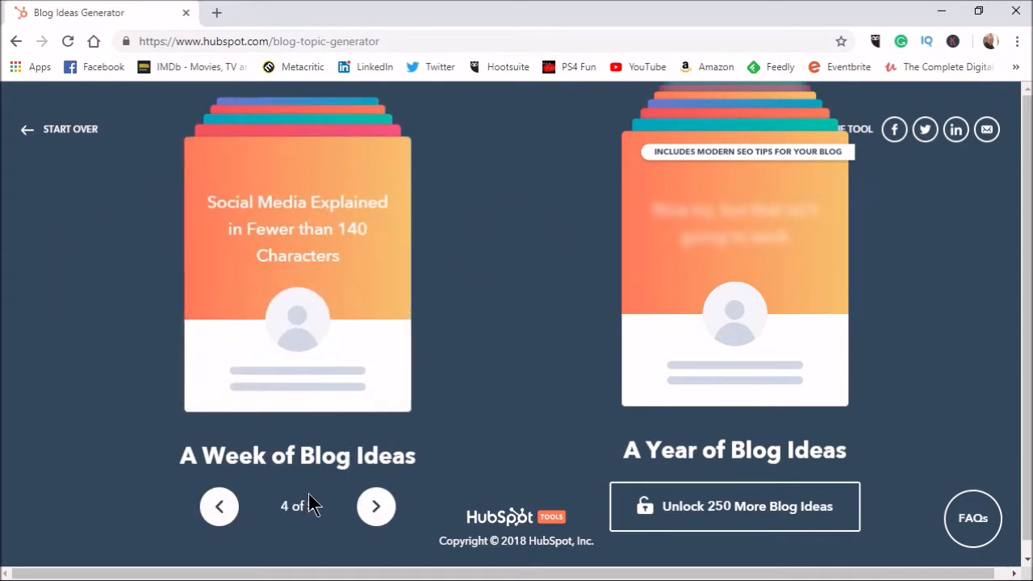